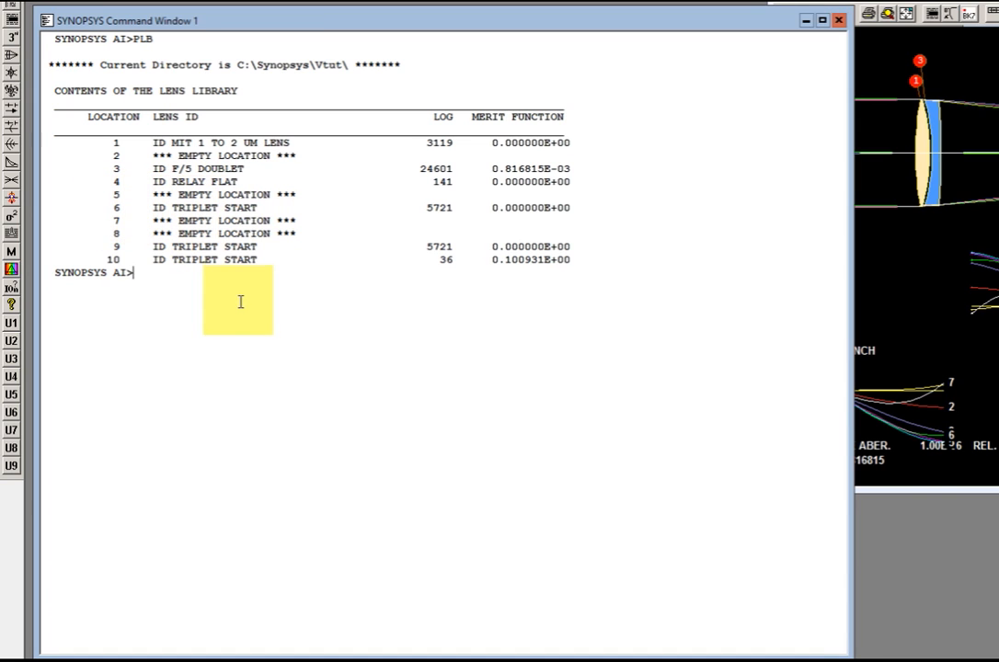
Step: Retrieve the TRIPLET START lens from library location 6 with GET 6 and start a macro with EE
text(GET)
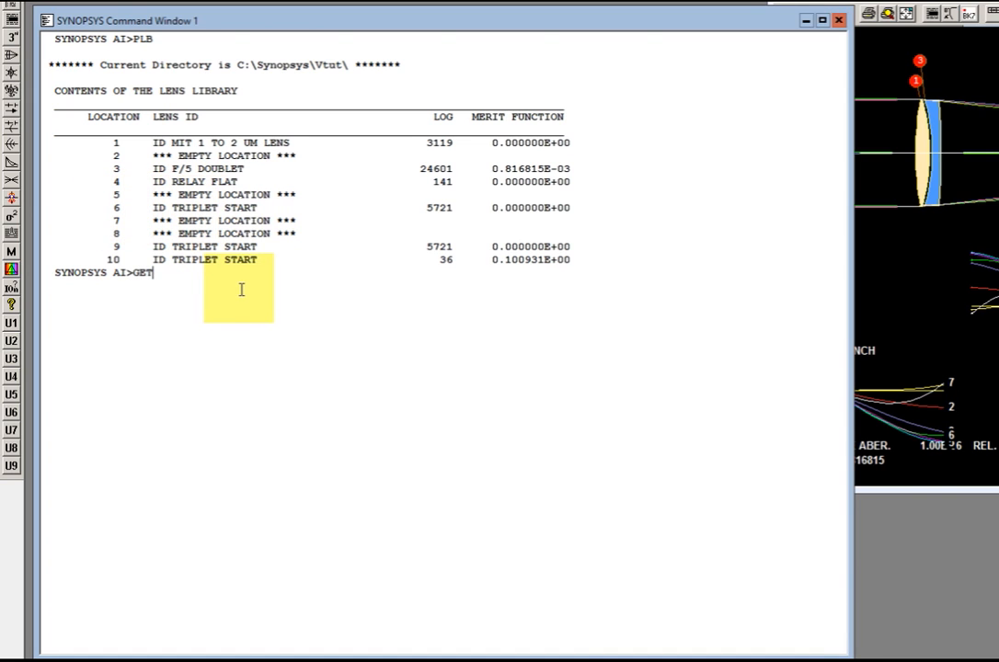
text(6)
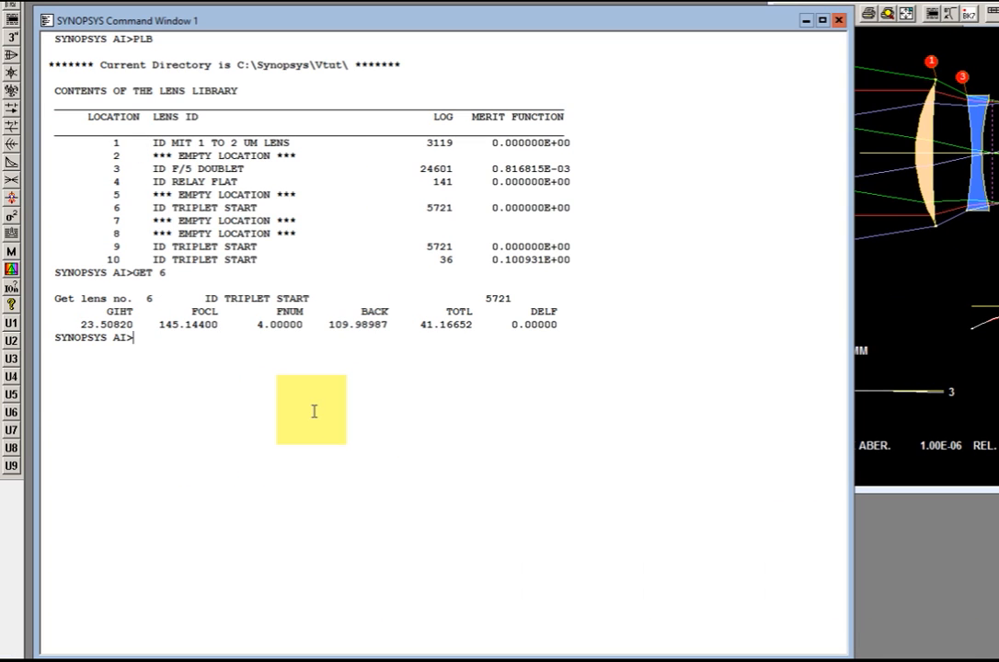
text(EE)
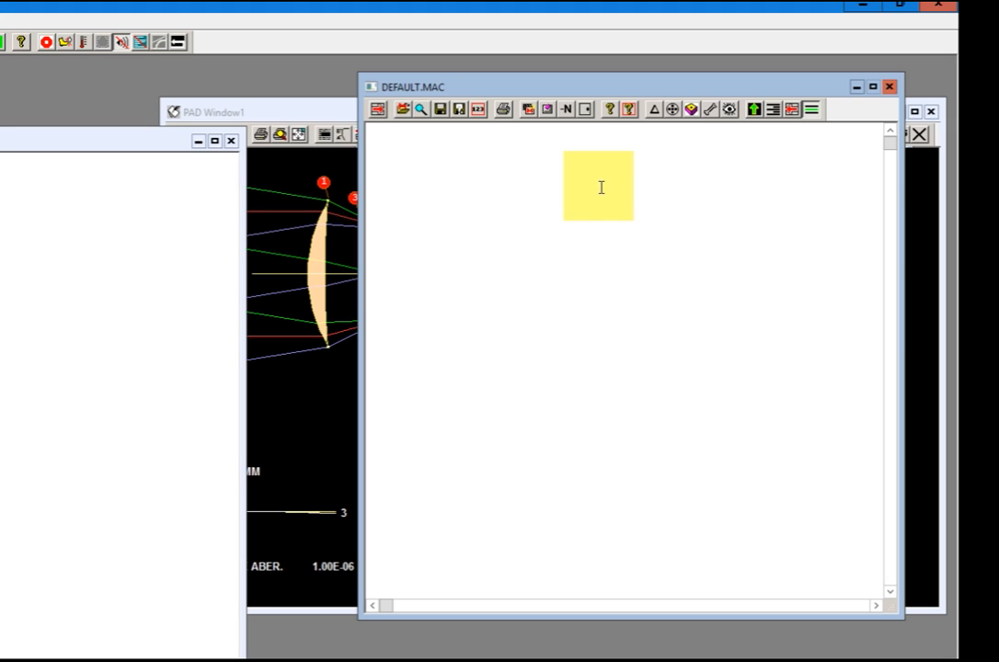
Step: Write the macro lines LOG, STORE 9 and empty PANT and AANT blocks
text(Lo)
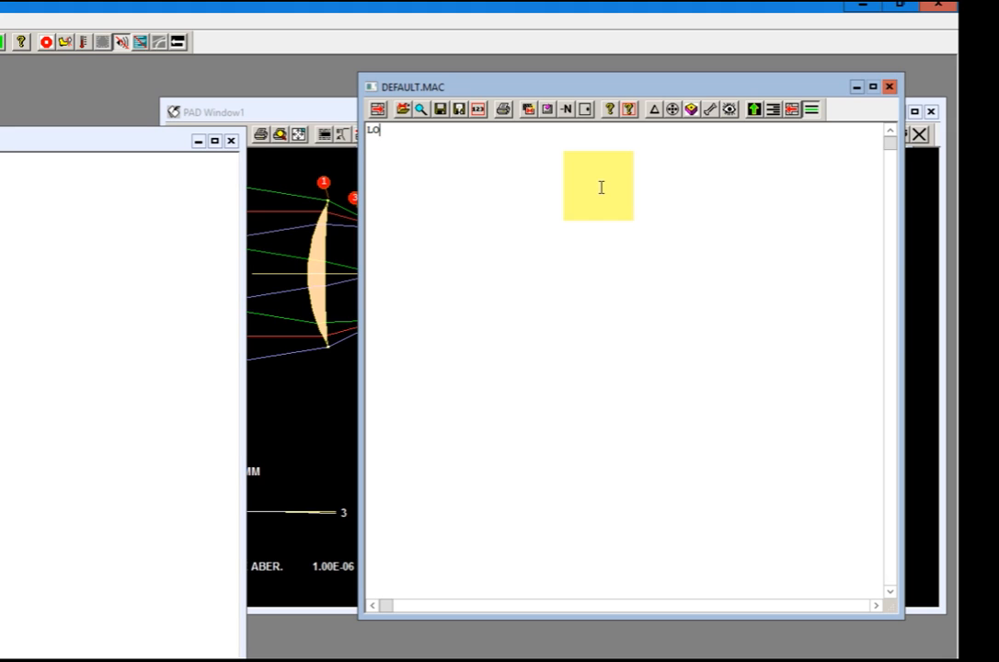
text(G)
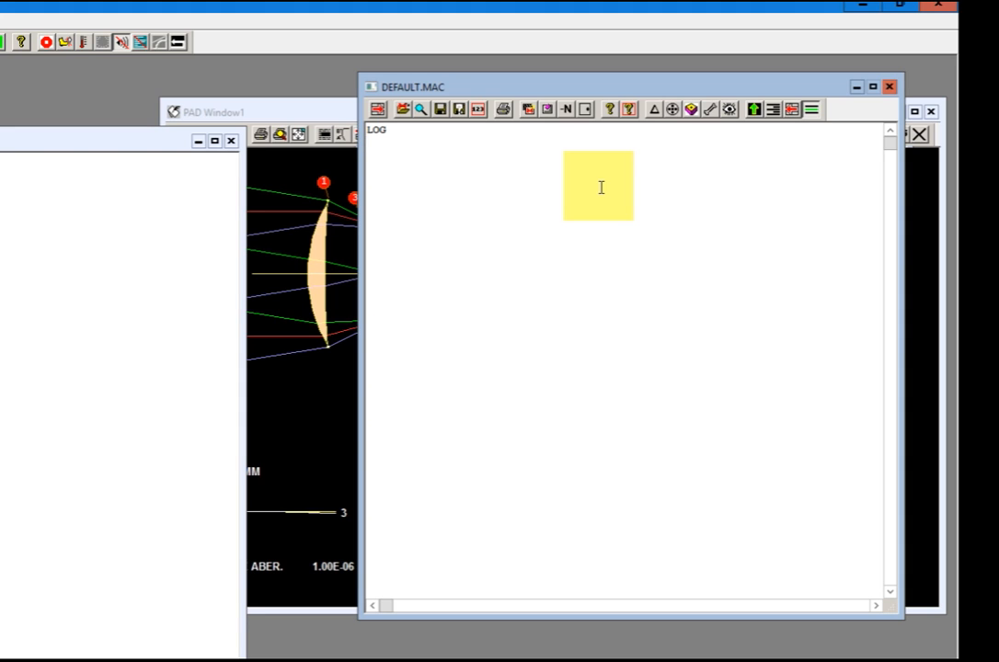
text(STOIR)
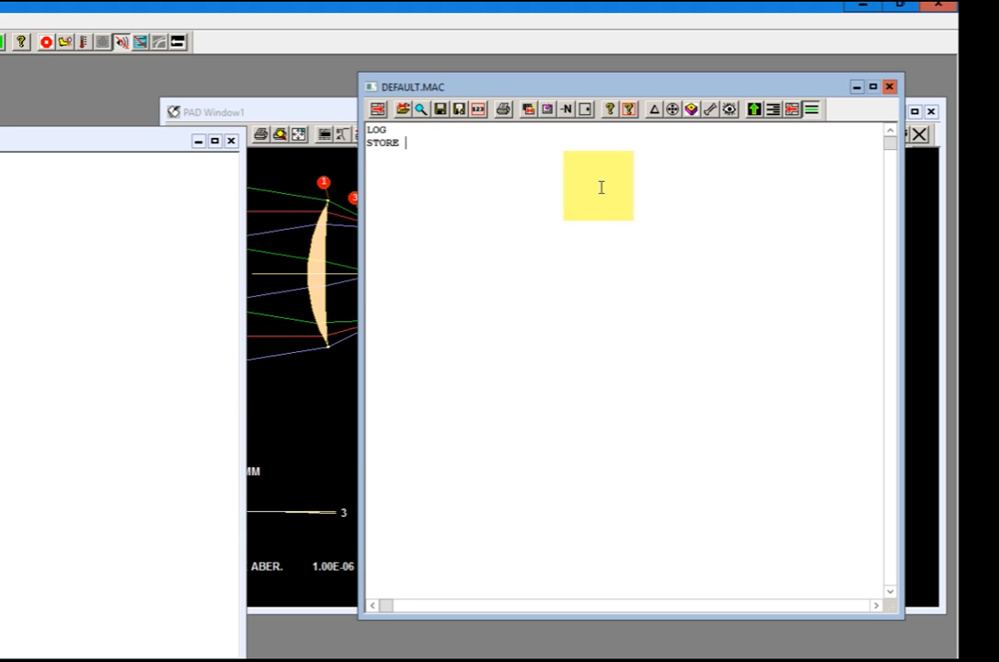
text(9)
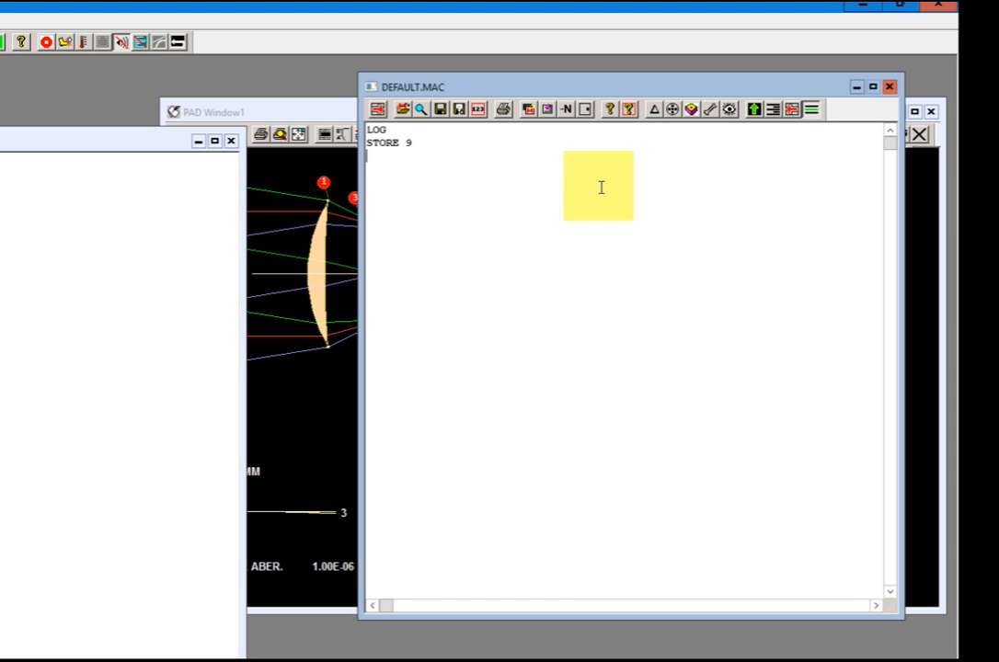
text(PANT)
text(END)
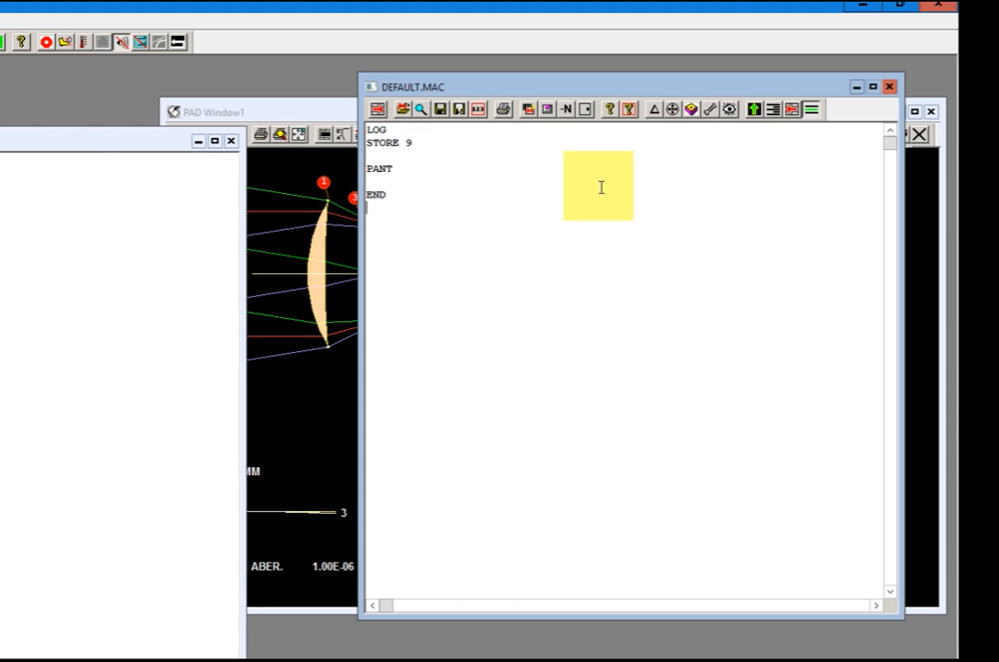
text(AANT)
text(END)
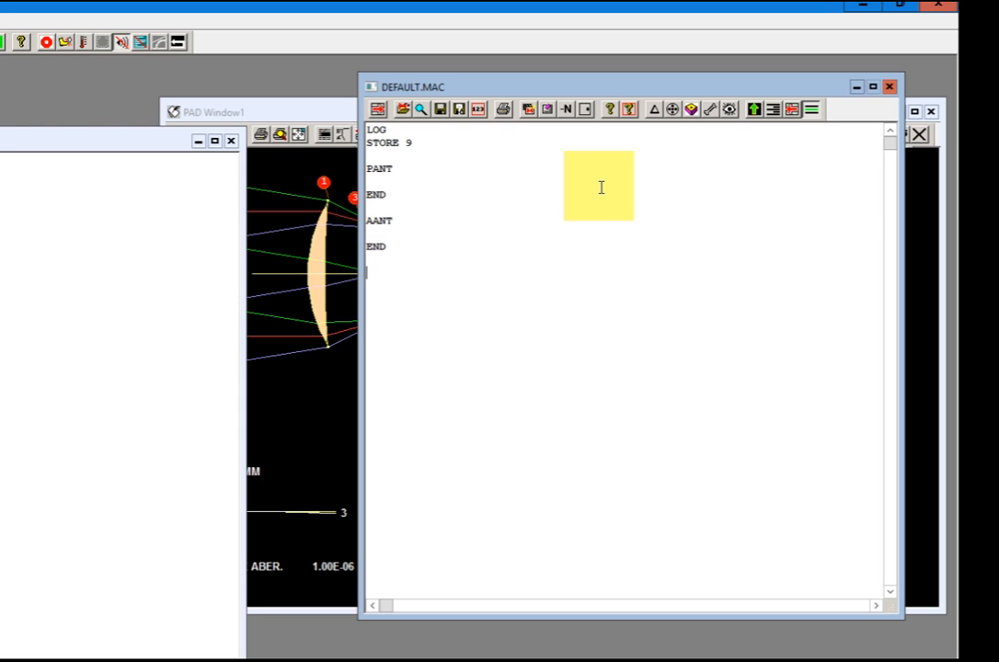
Step: Finish the macro with SNAP and SYNO 20 optimization commands
text(SNA)
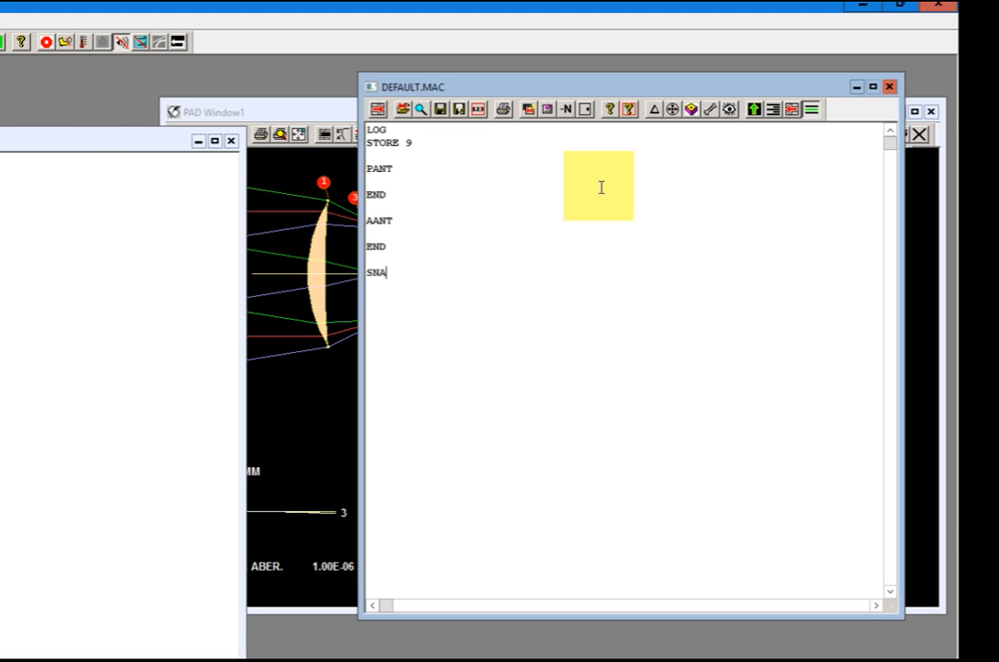
text(P)
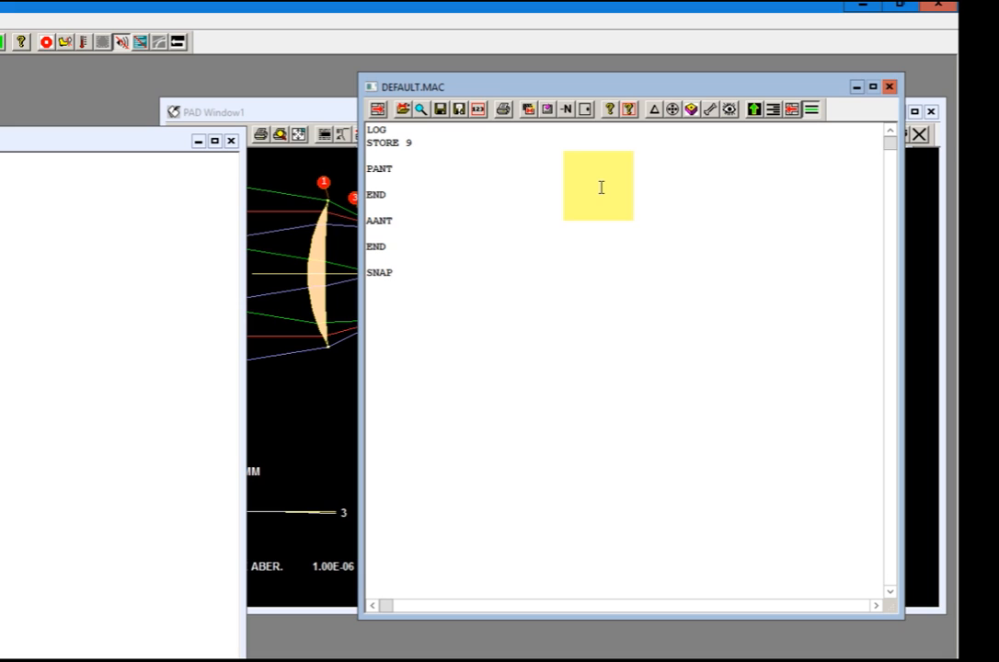
text(SYNO)
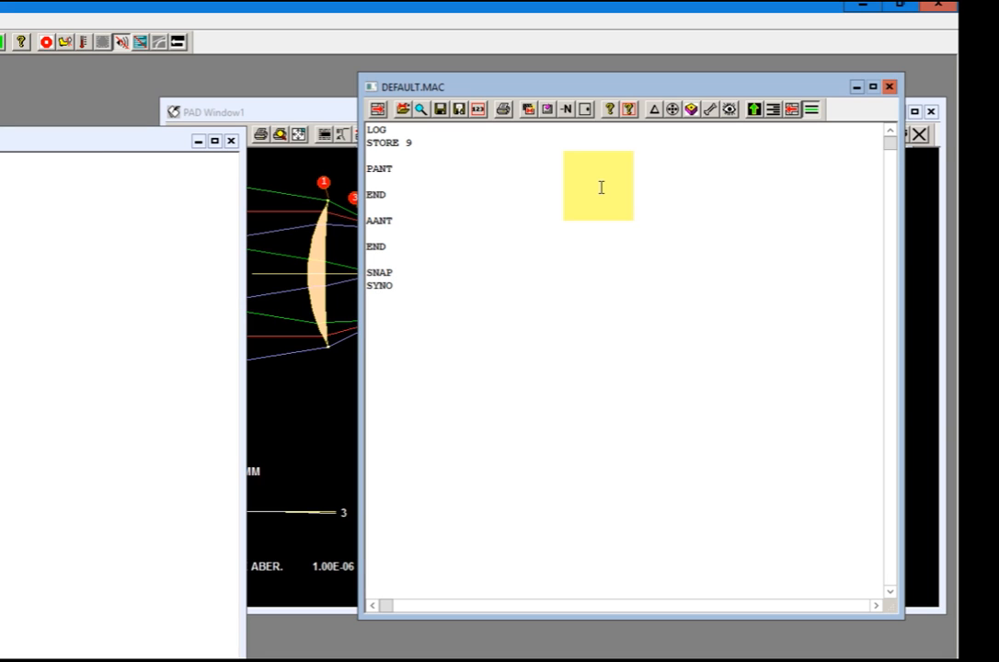
text(20)
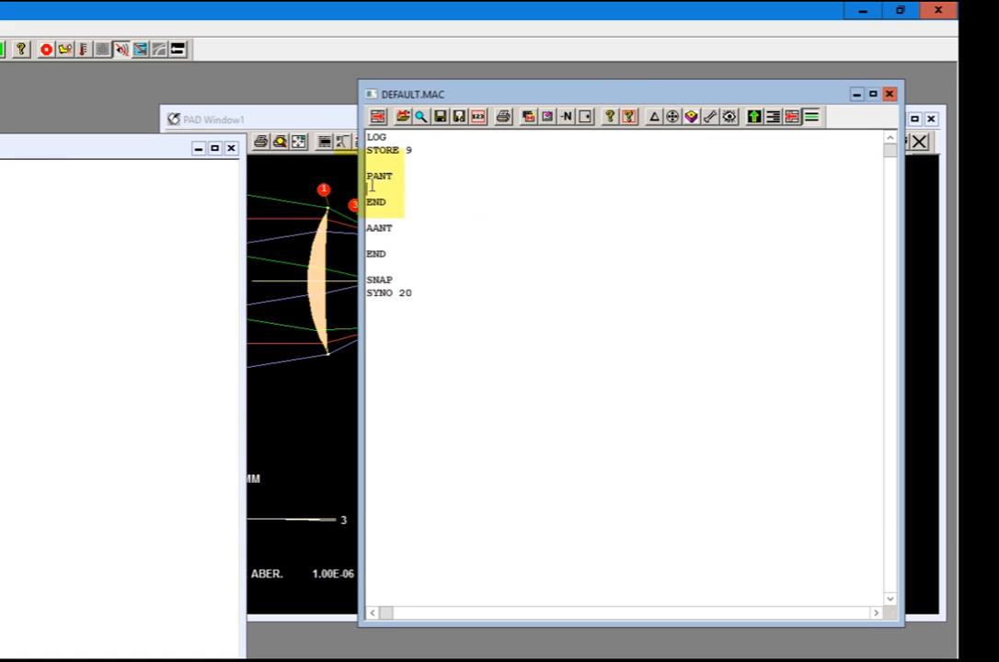
Step: Add VLIST RAD ALL and VLIST TH ALL to the PANT block to vary radii and thicknesses
text(VLIST RAD)
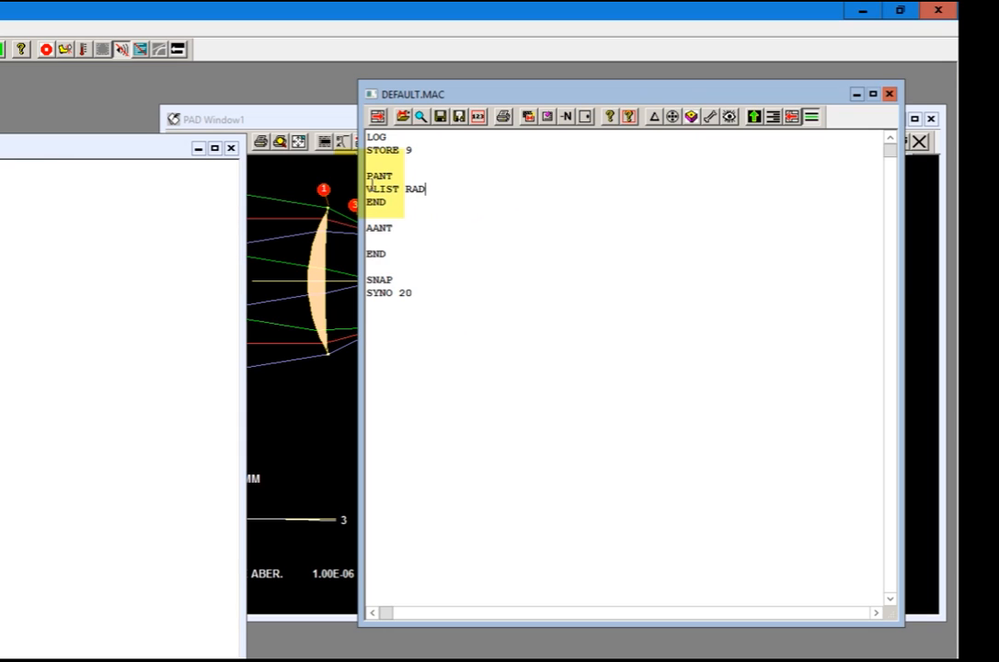
text(ALL)
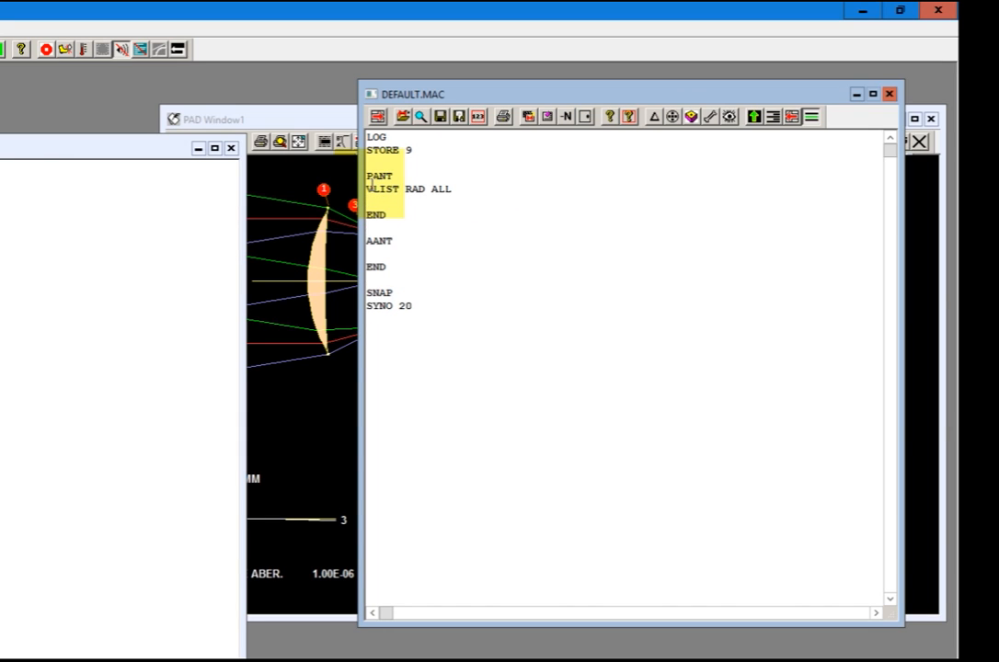
text(VLIST)
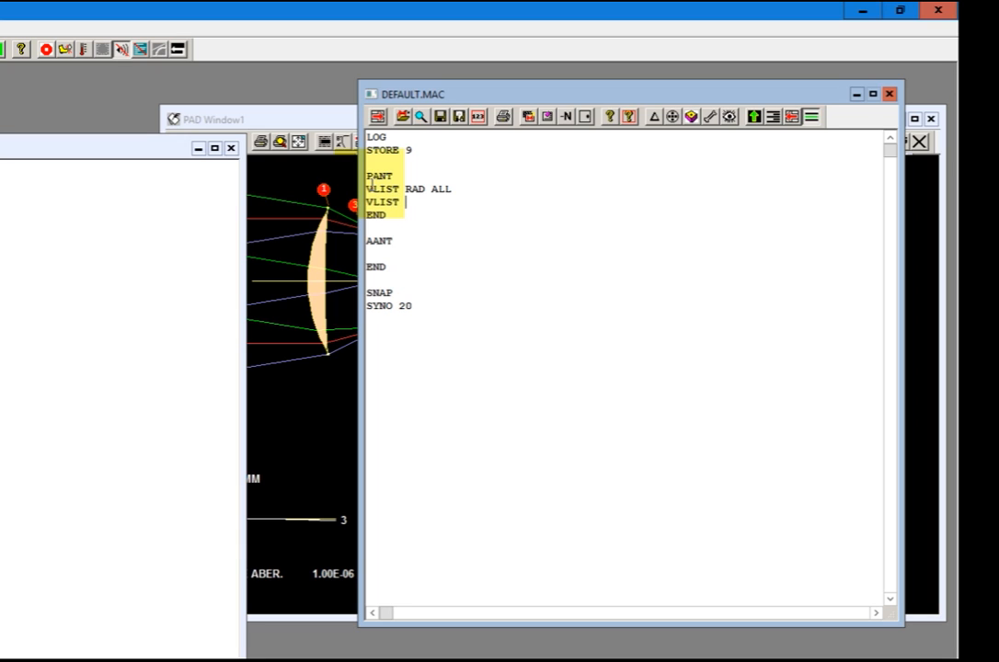
text(TH ALL)
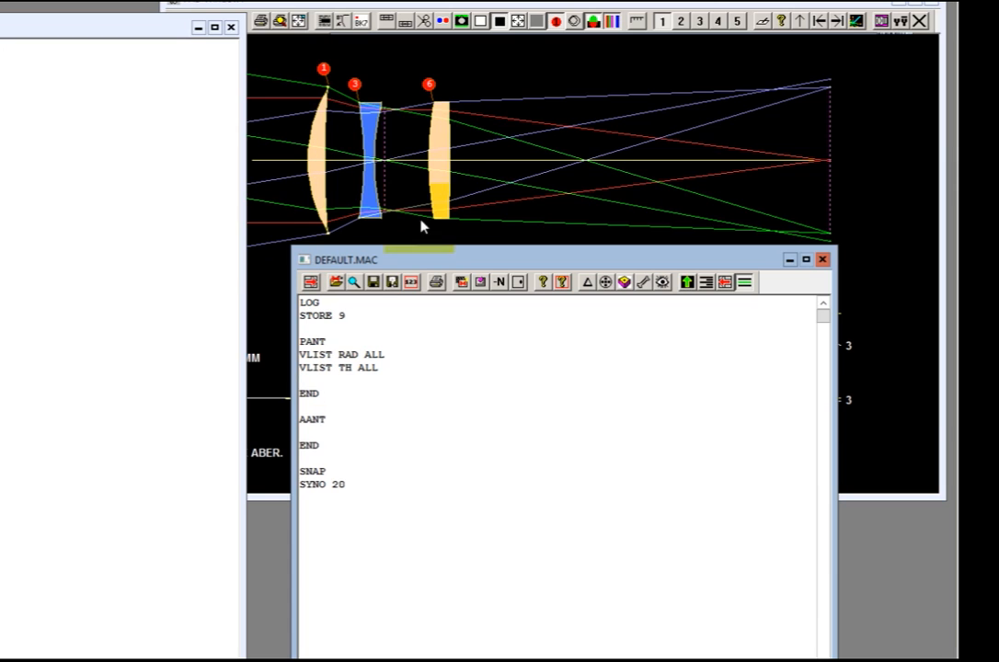
Step: Add VLIST GLM 1 3 6 so the glass models on surfaces 1, 3 and 6 vary too
drag(298, 353, 327, 393)
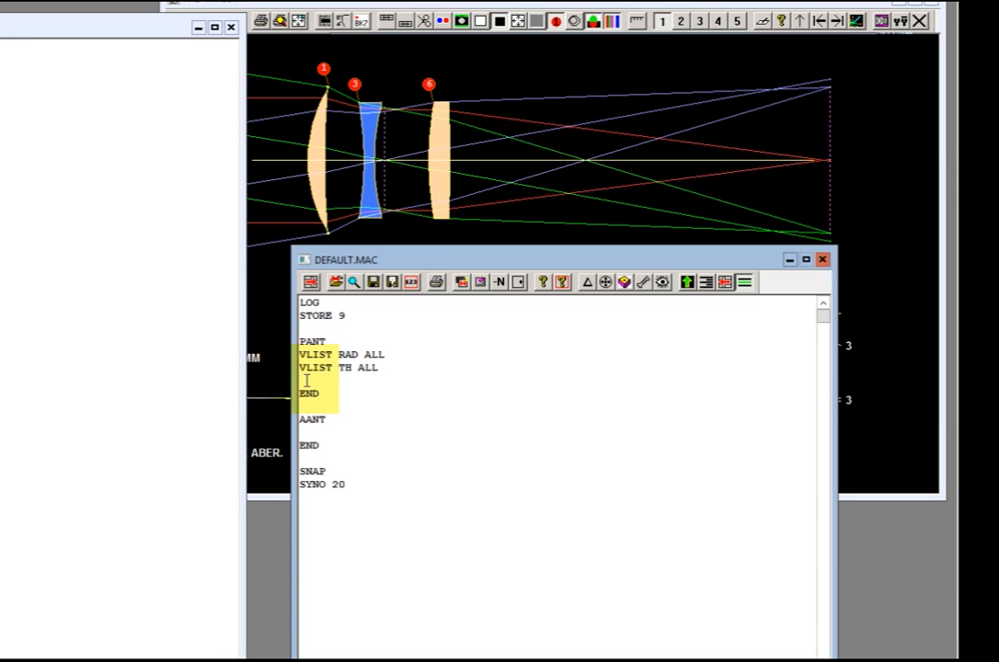
text(VL)
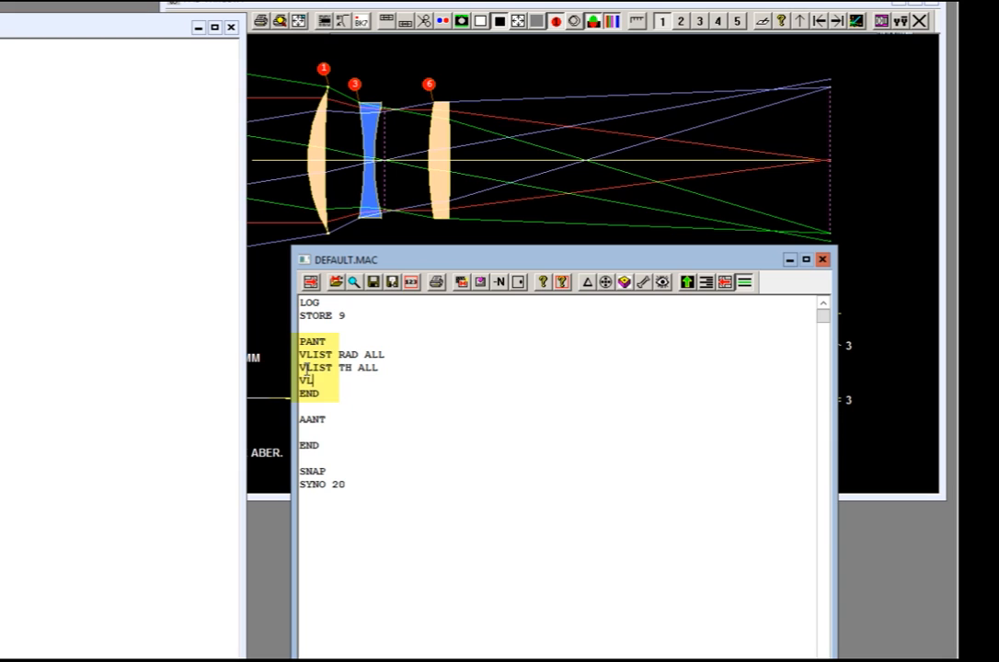
text(LIST GLM)
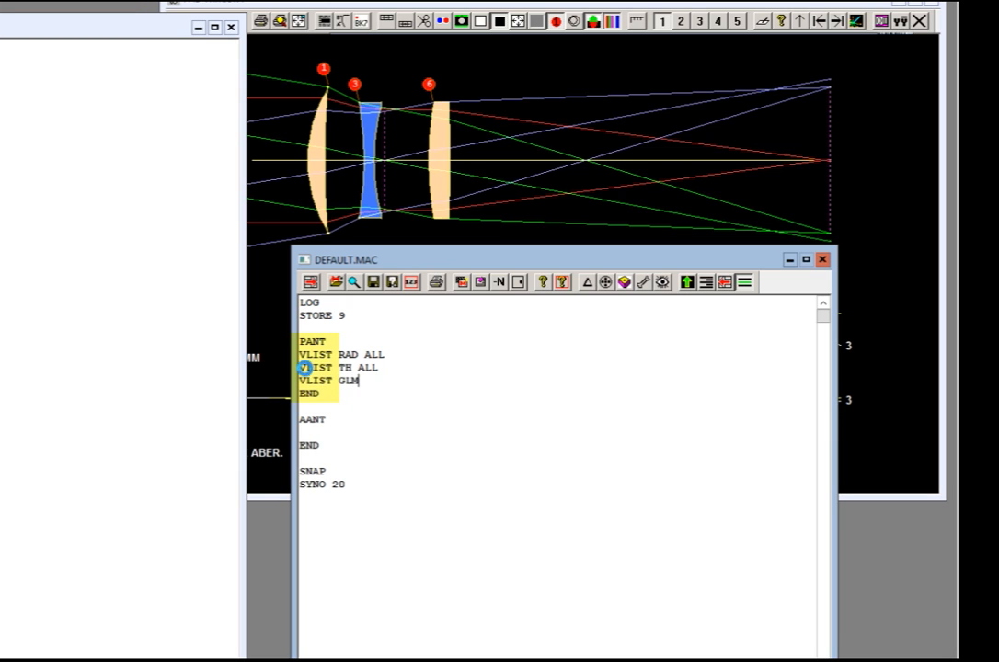
text(1)
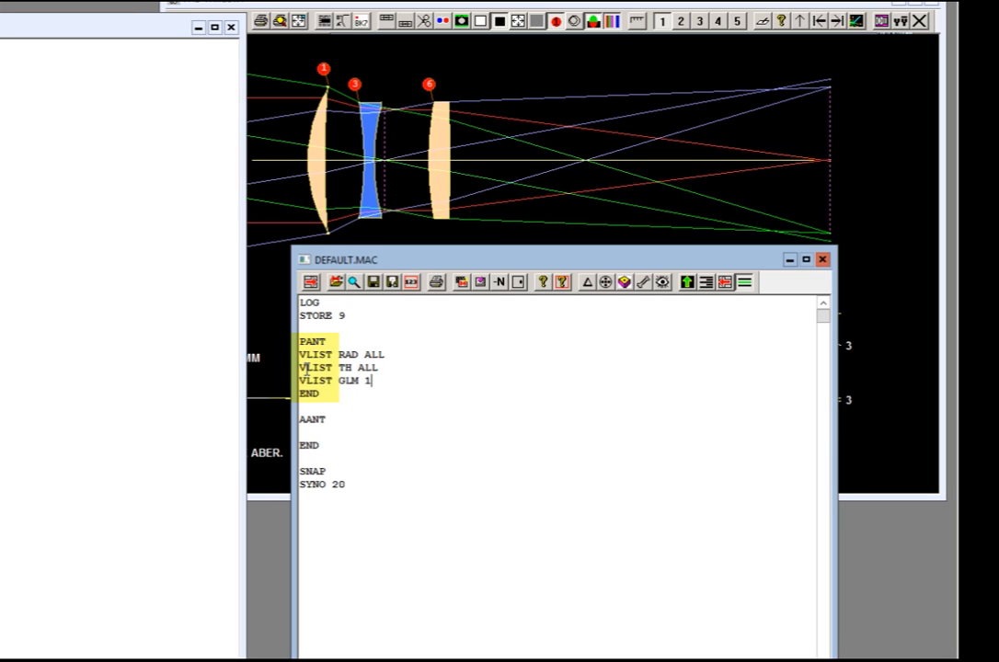
text(3 6)
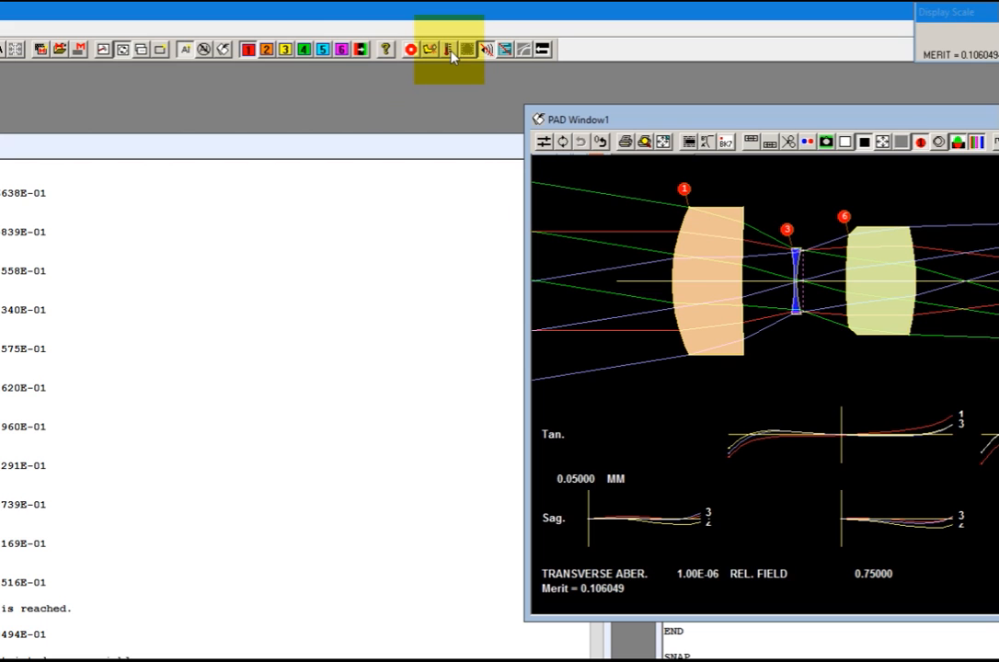
Step: Run simulated annealing with the default temperature settings, finishing near merit 0.1009
click(449, 50)
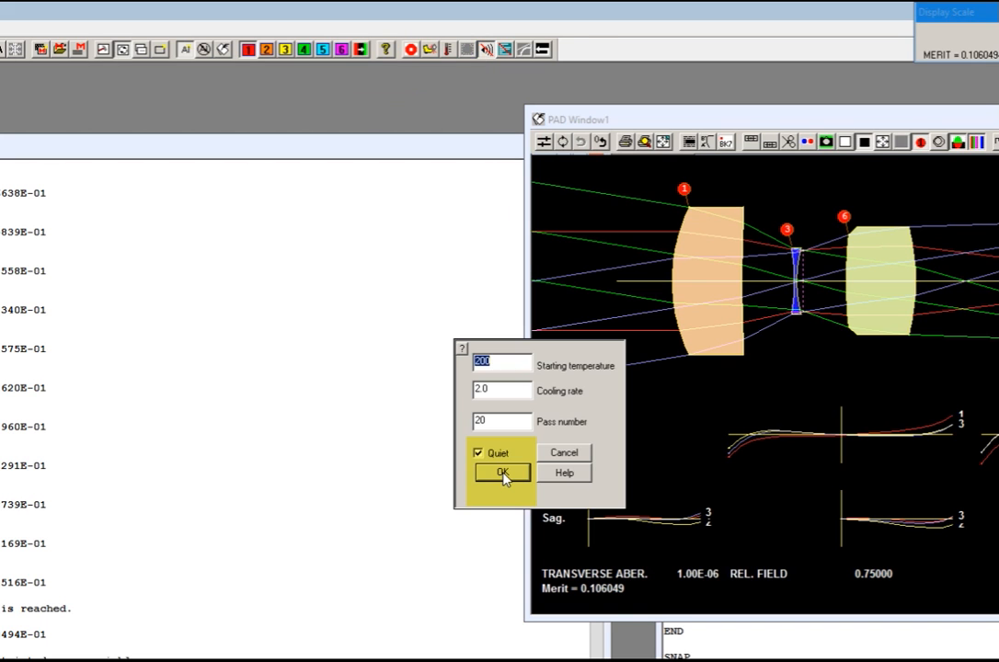
click(501, 473)
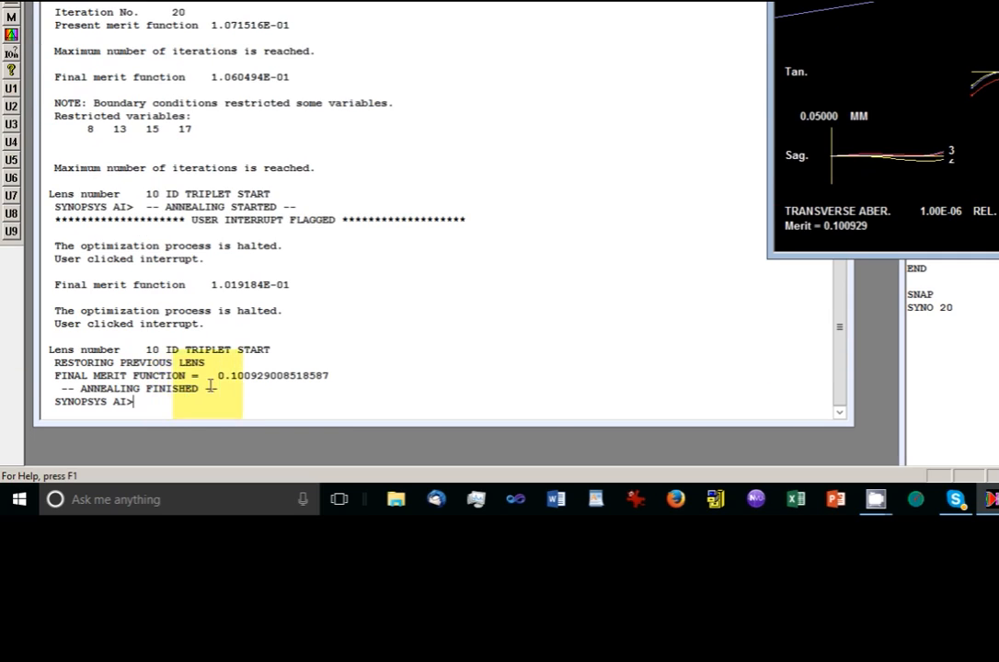
text(S)
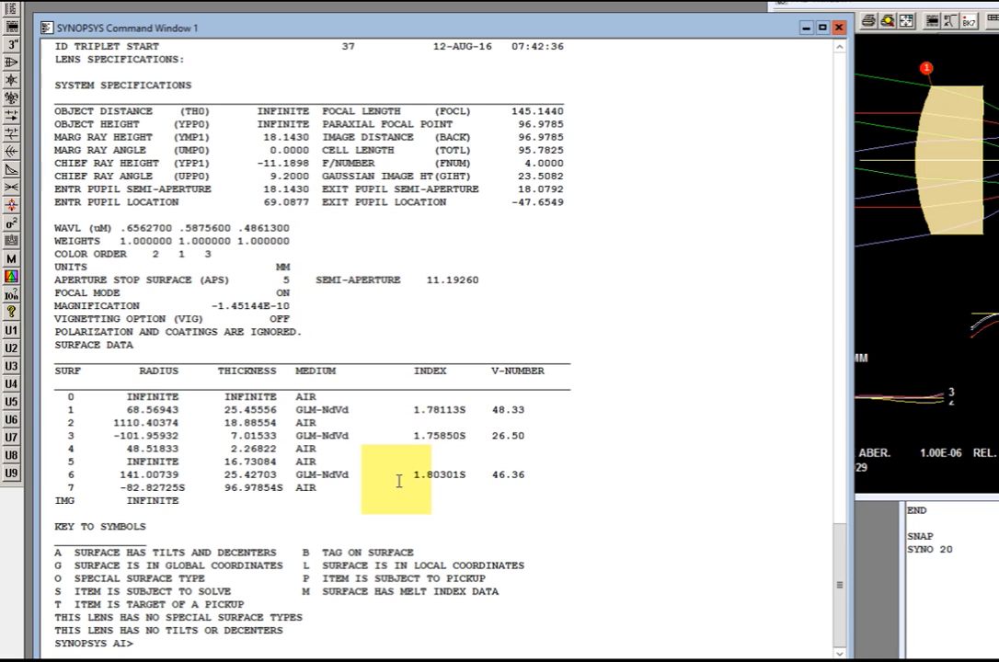
Step: List cumulative variable changes with CHA and the five final operands with FINAL 5
text(CHA)
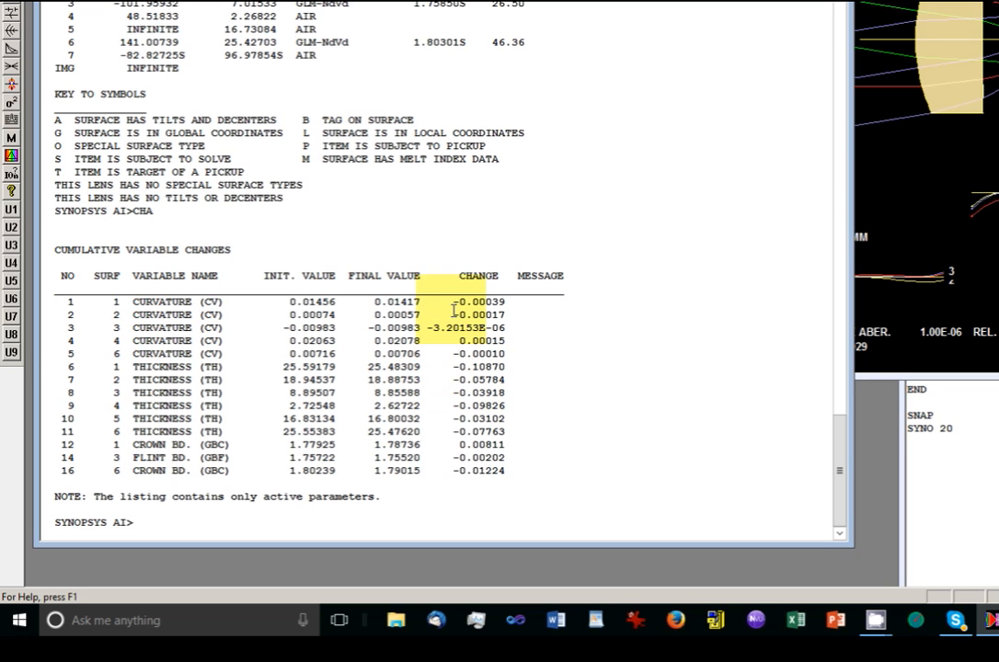
text(F)
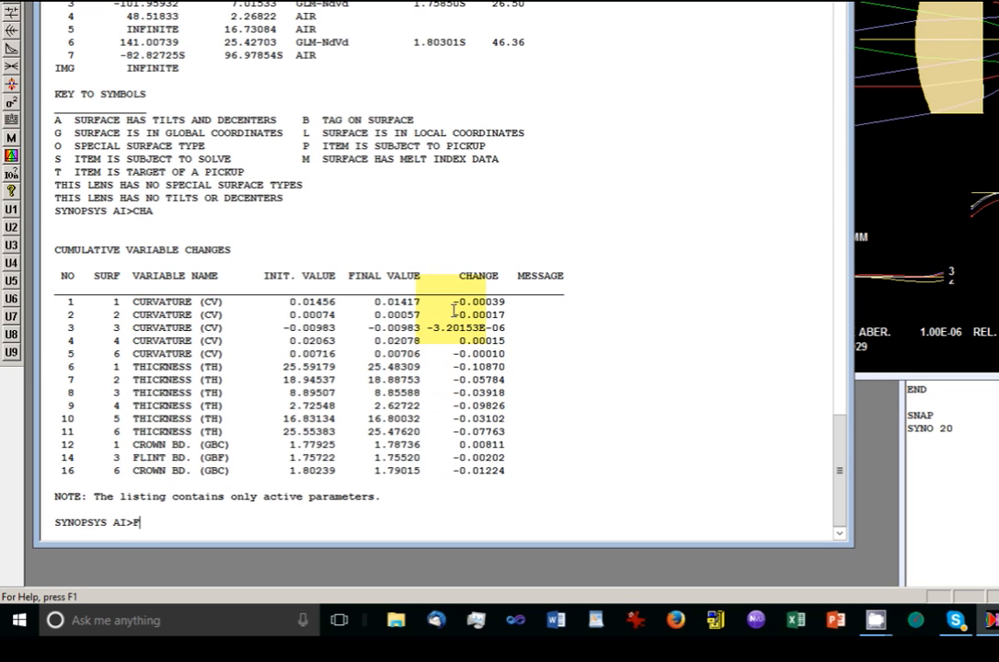
text(INAL 5)
text(EE)
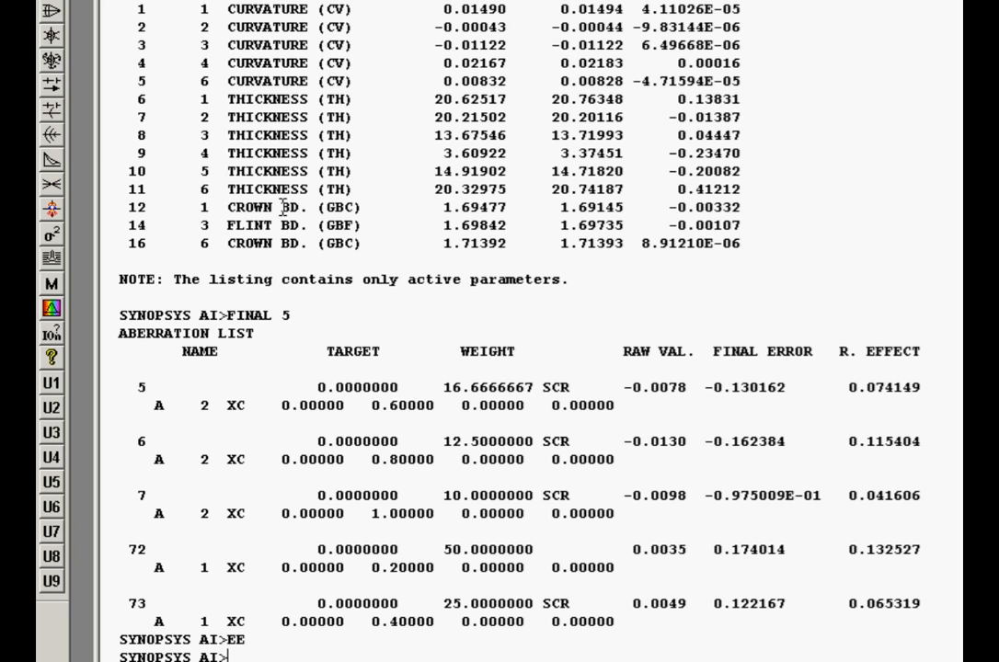
mouse_move(221, 243)
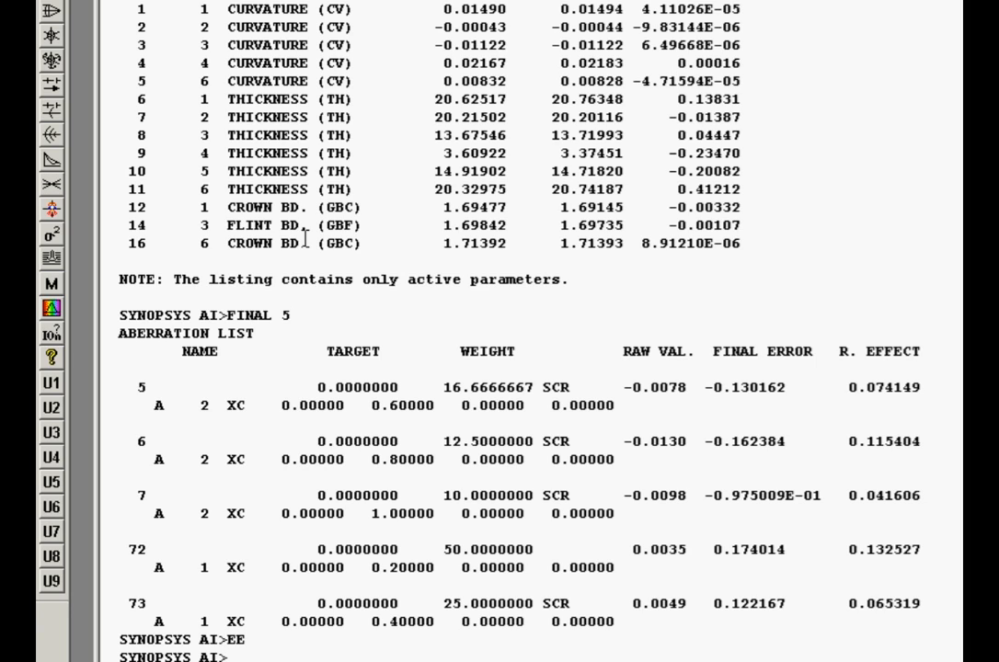
mouse_move(313, 221)
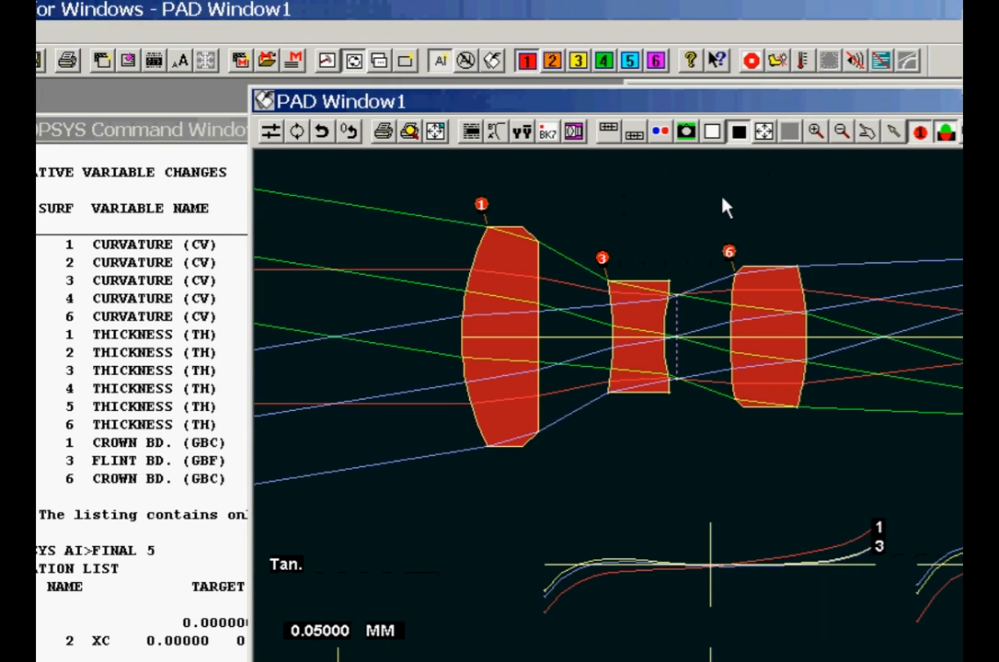
mouse_move(552, 144)
text(EE)
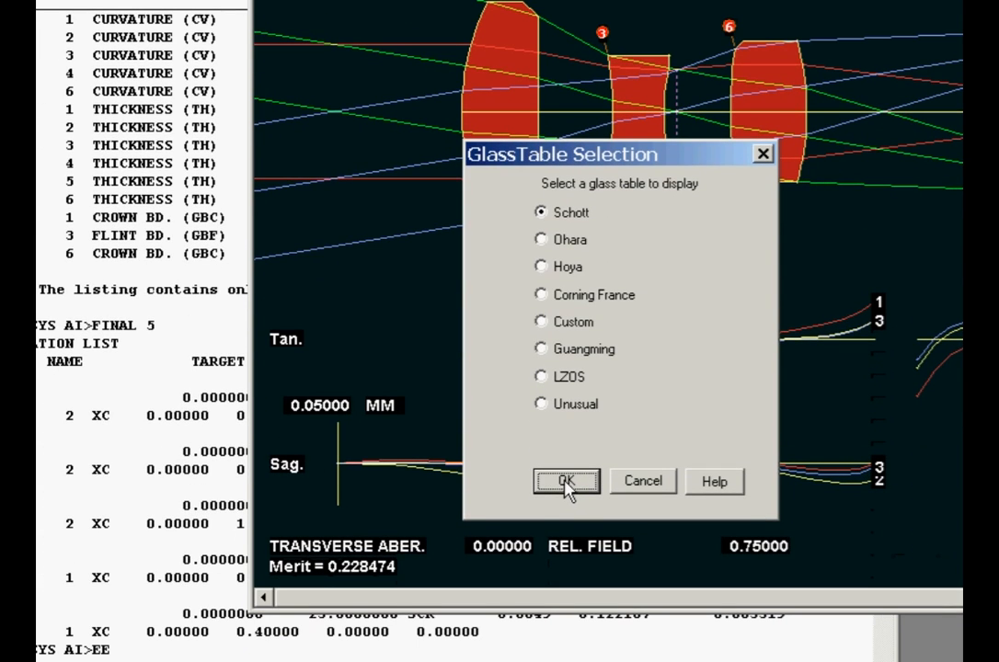
Step: Choose the Schott catalog so the glass map plots all Schott glasses
click(566, 482)
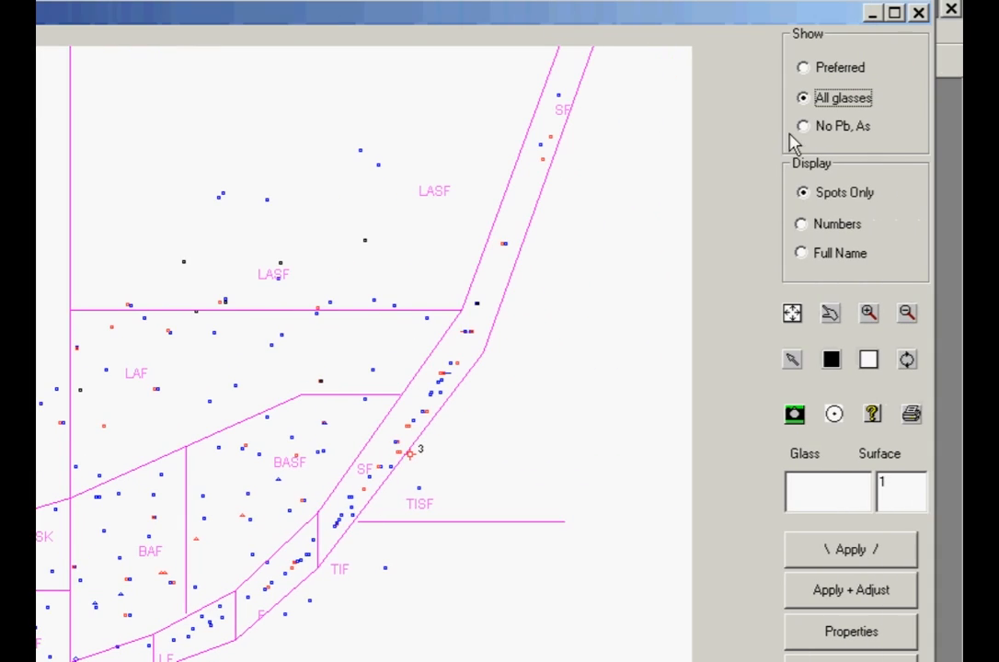
Step: Enlarge the glass map to full screen to inspect the three surface markers
click(802, 66)
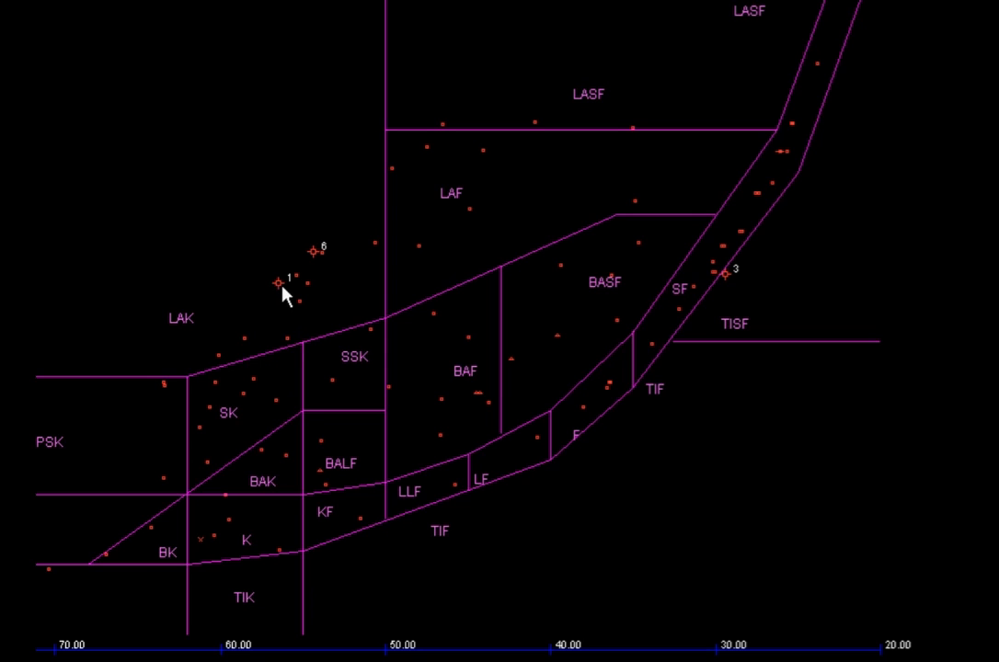
mouse_move(320, 261)
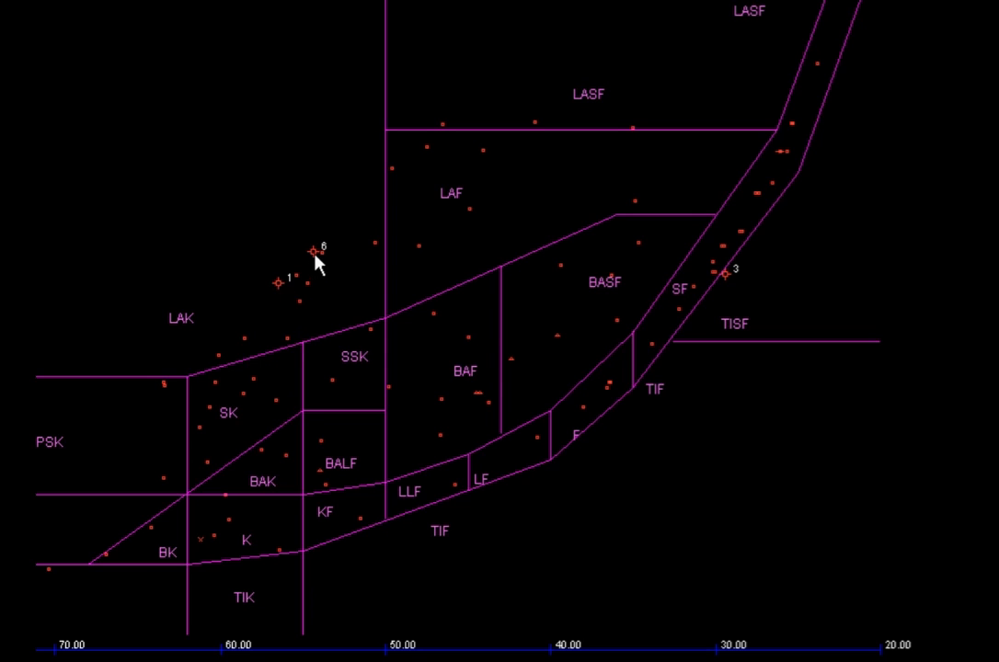
mouse_move(342, 254)
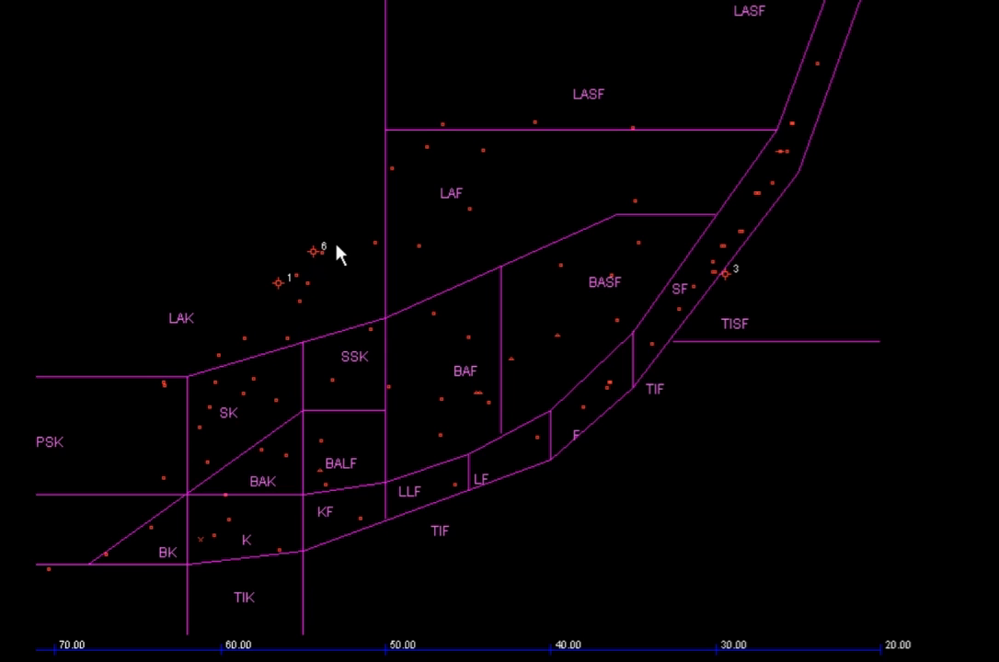
mouse_move(734, 279)
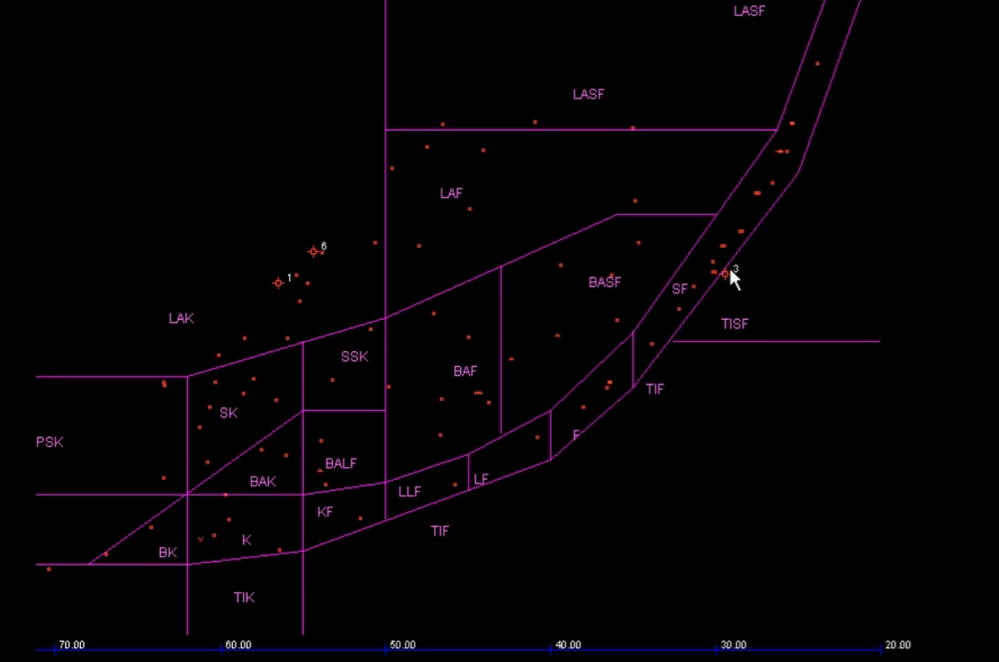
mouse_move(729, 284)
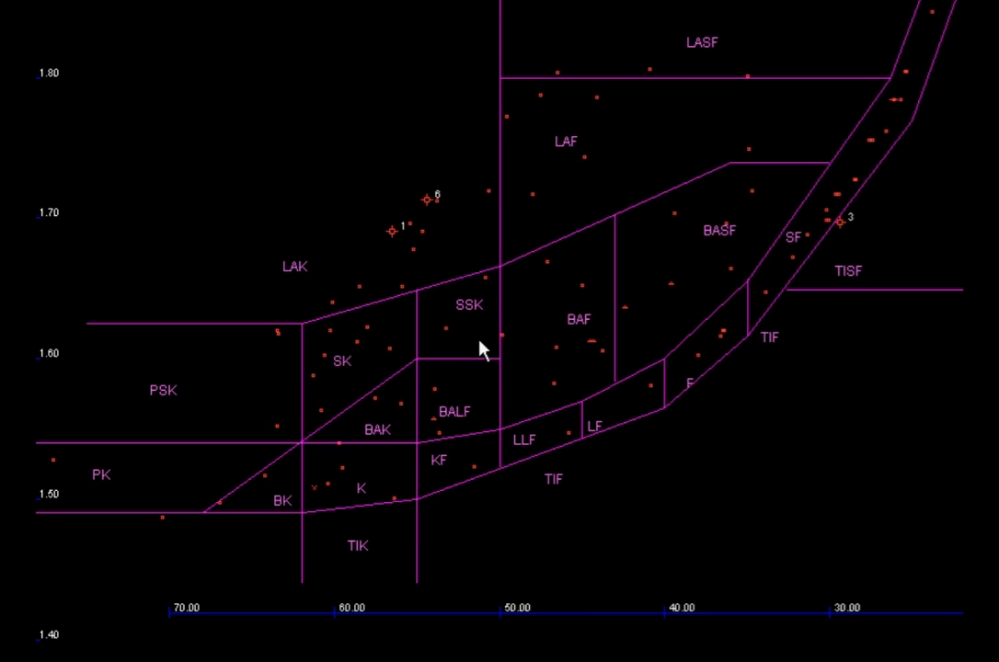
mouse_move(438, 258)
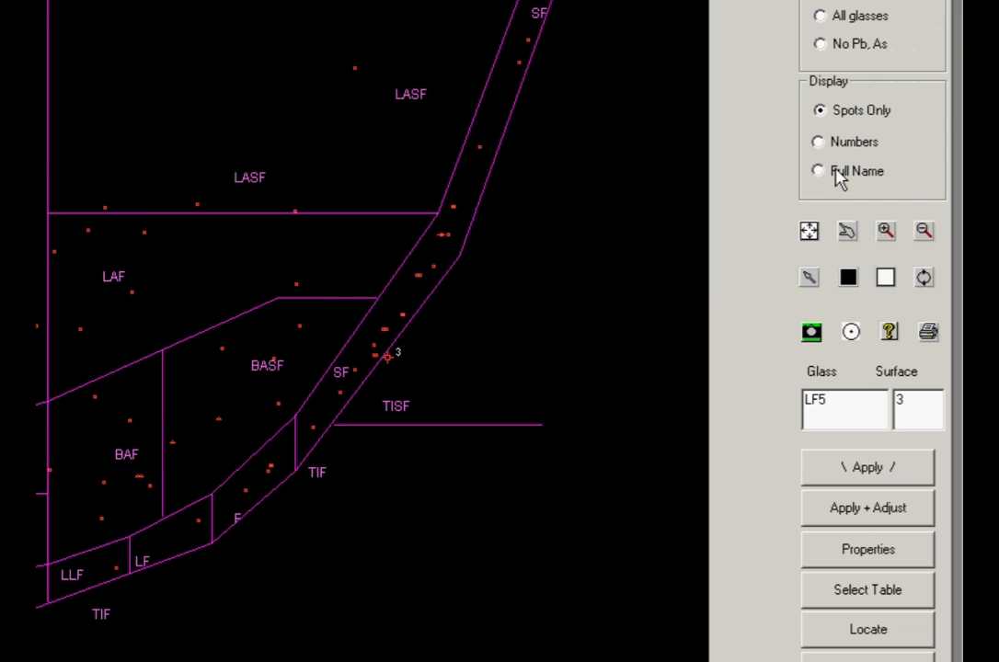
Step: Label glasses by full name and assign N-LAK14 to surface 1 and N-LAK8 to surface 6
click(817, 169)
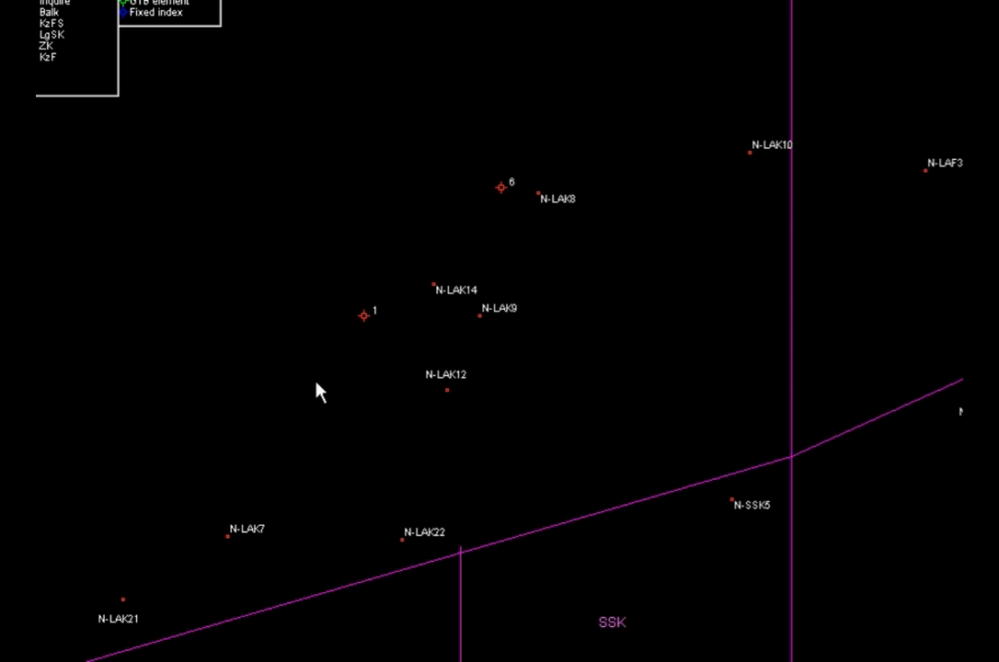
mouse_move(335, 381)
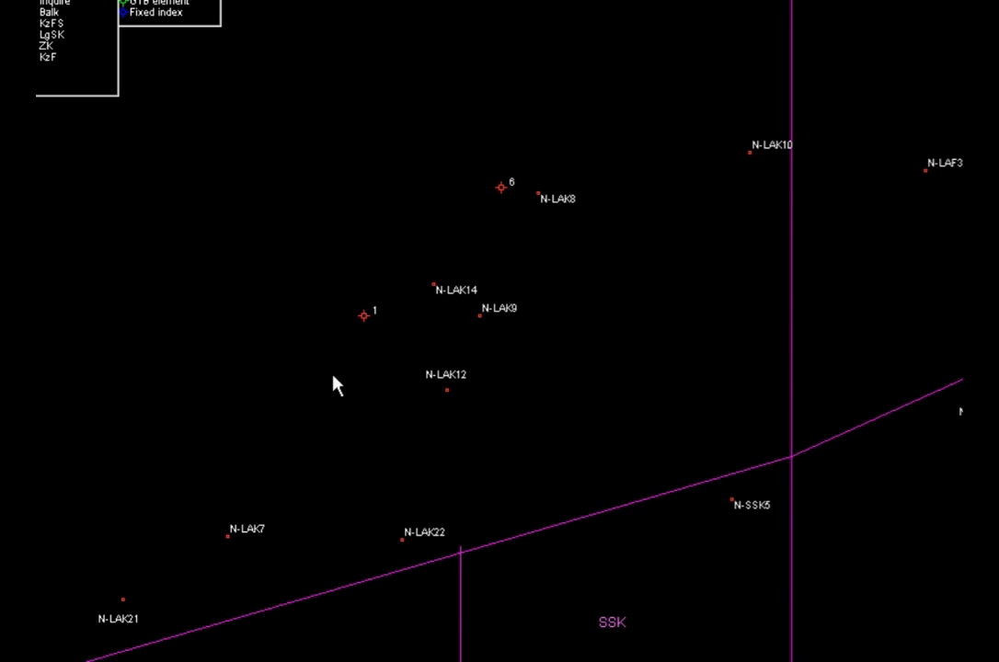
mouse_move(375, 331)
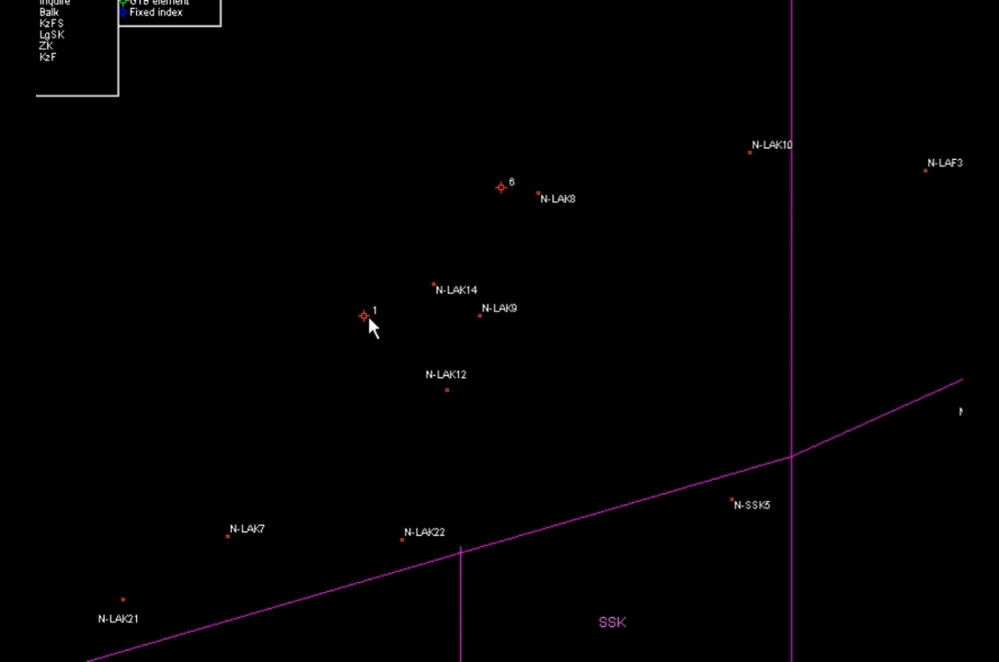
mouse_move(440, 296)
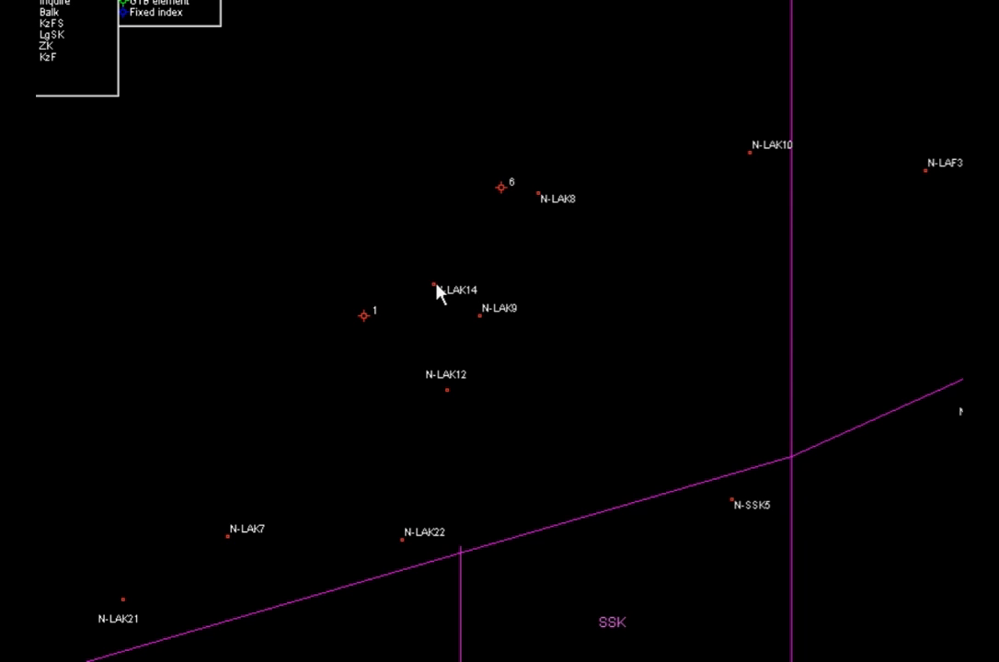
mouse_move(489, 320)
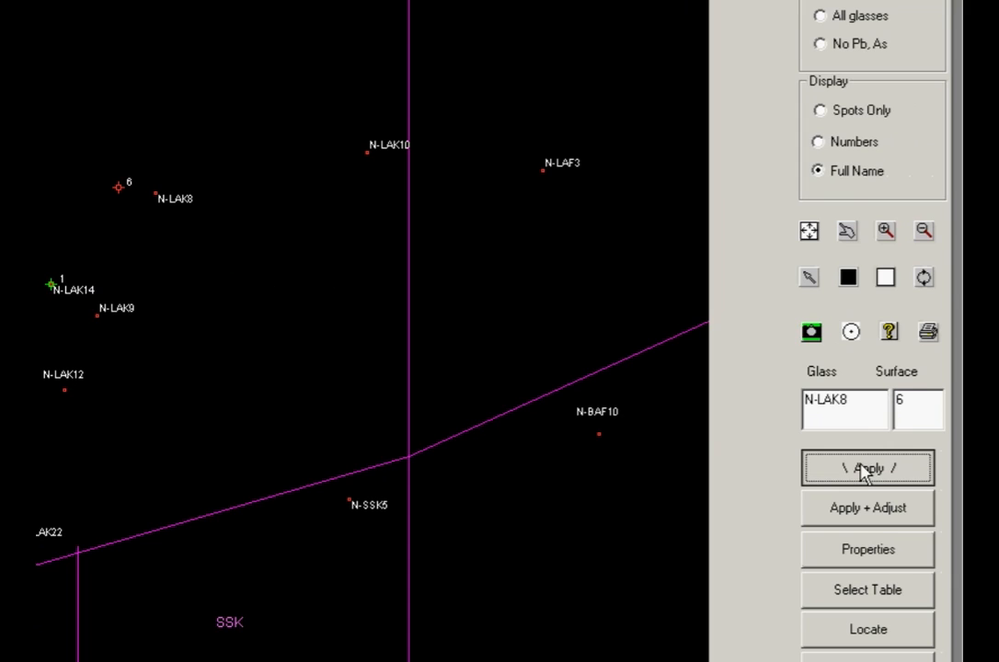
click(867, 467)
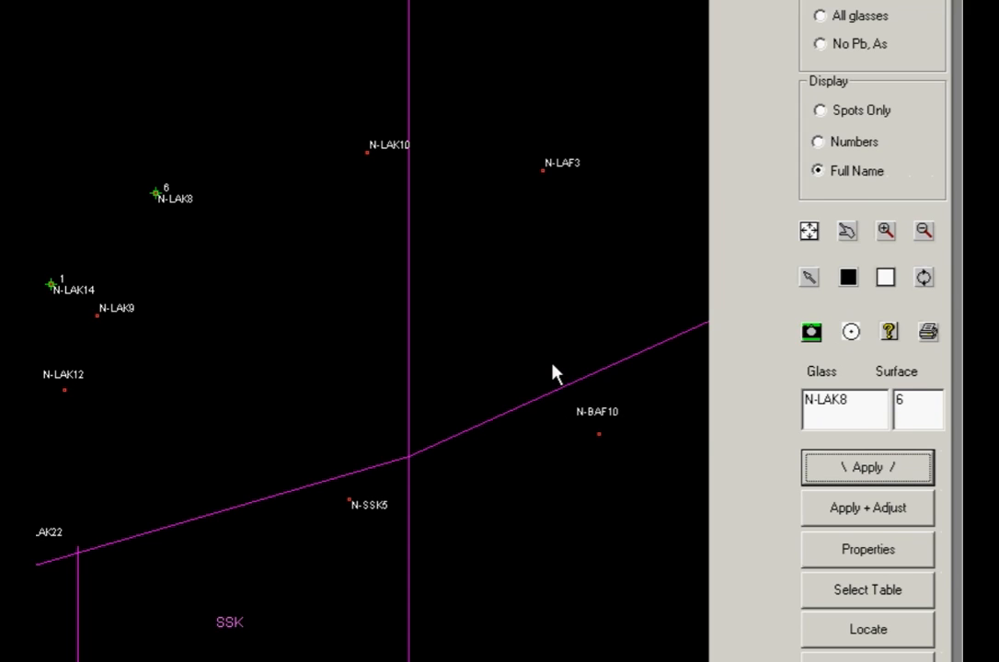
mouse_move(600, 342)
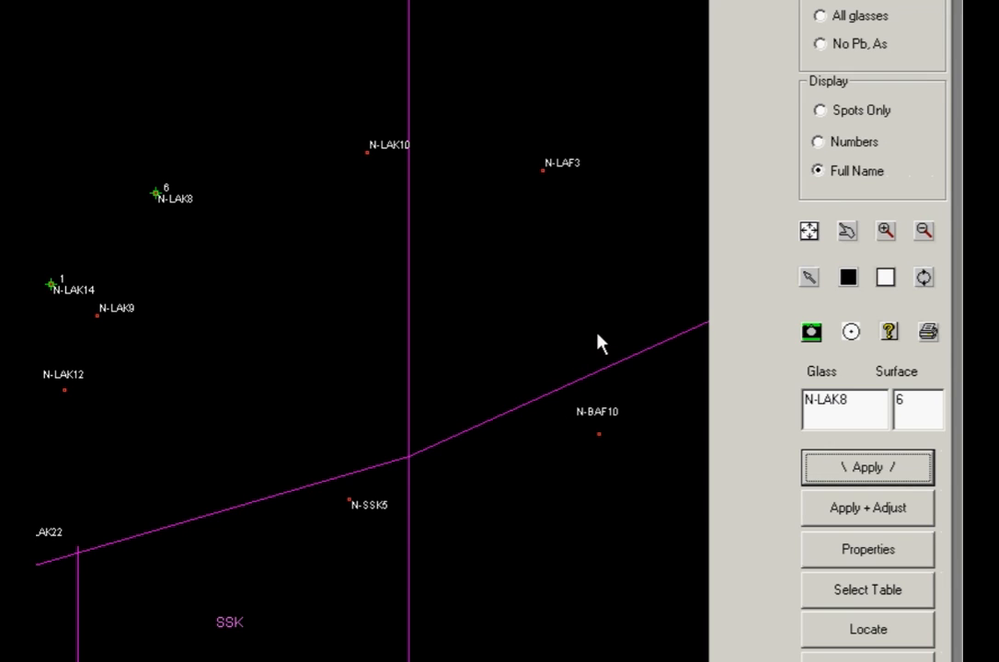
mouse_move(633, 338)
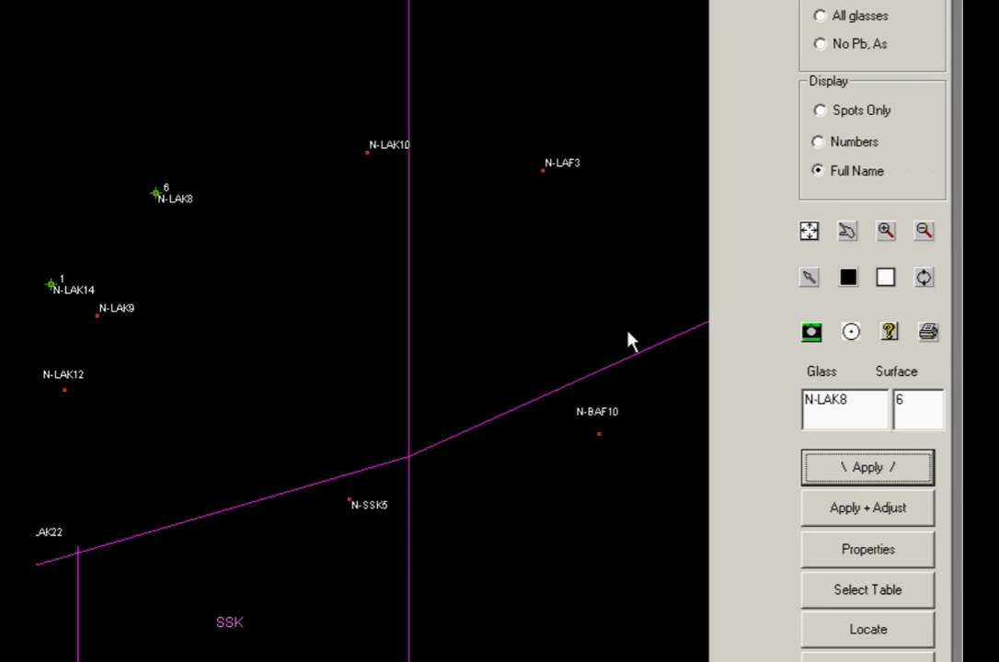
mouse_move(453, 339)
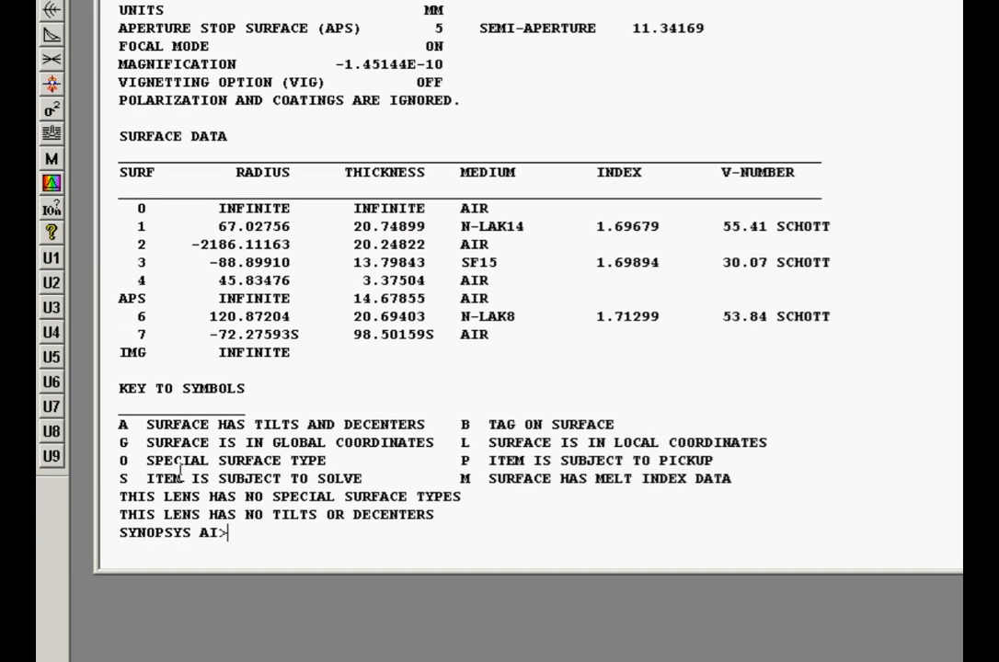
mouse_move(316, 397)
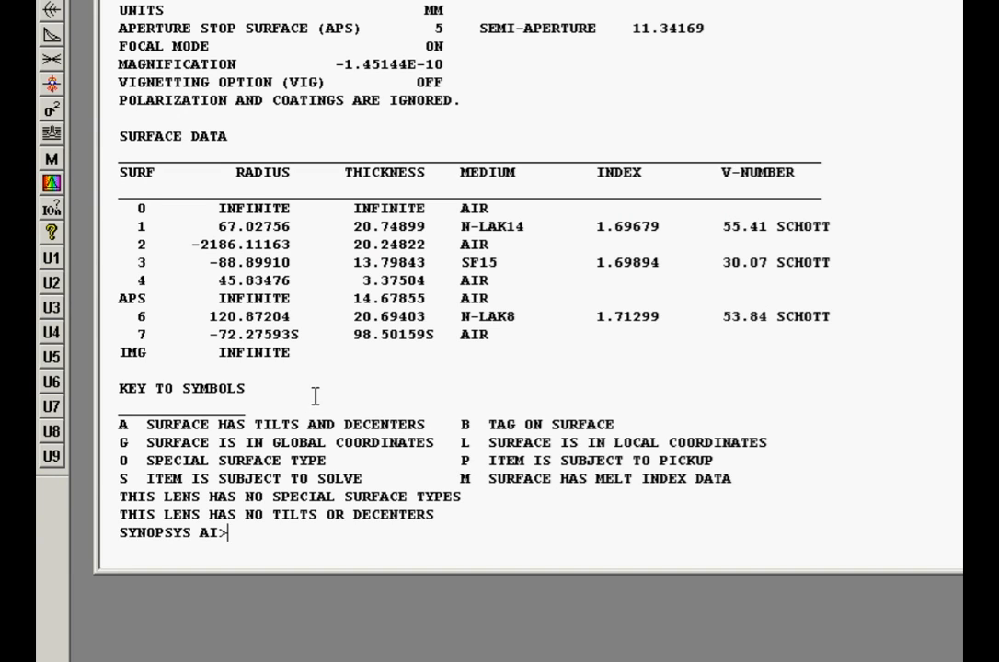
mouse_move(393, 300)
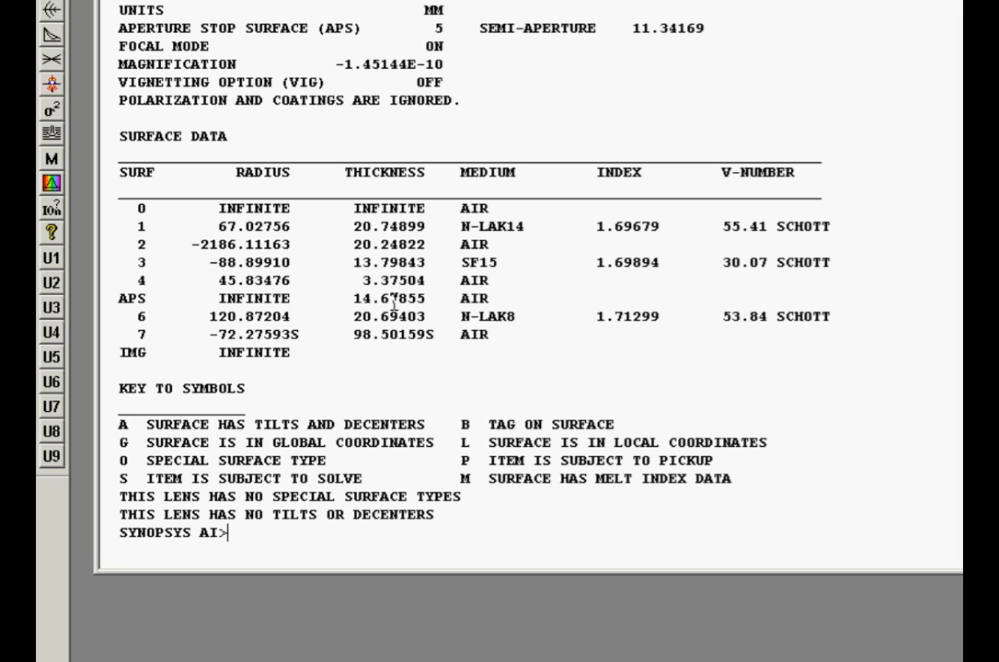
Step: List the lens with EE showing N-LAK14, SF15 and N-LAK8 and the re-optimized data
text(EE)
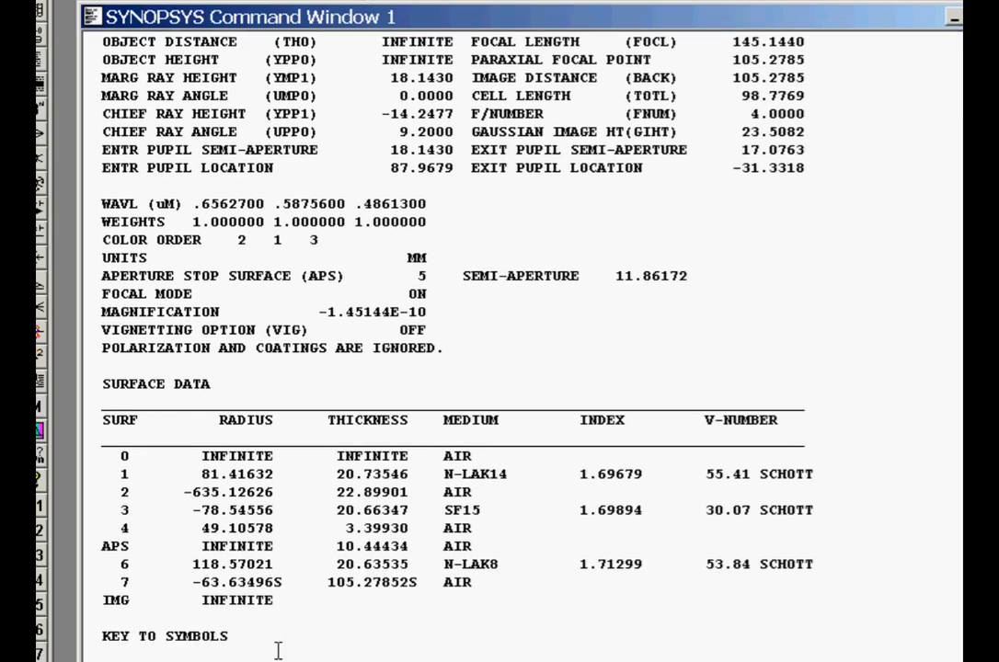
scroll(down, 3)
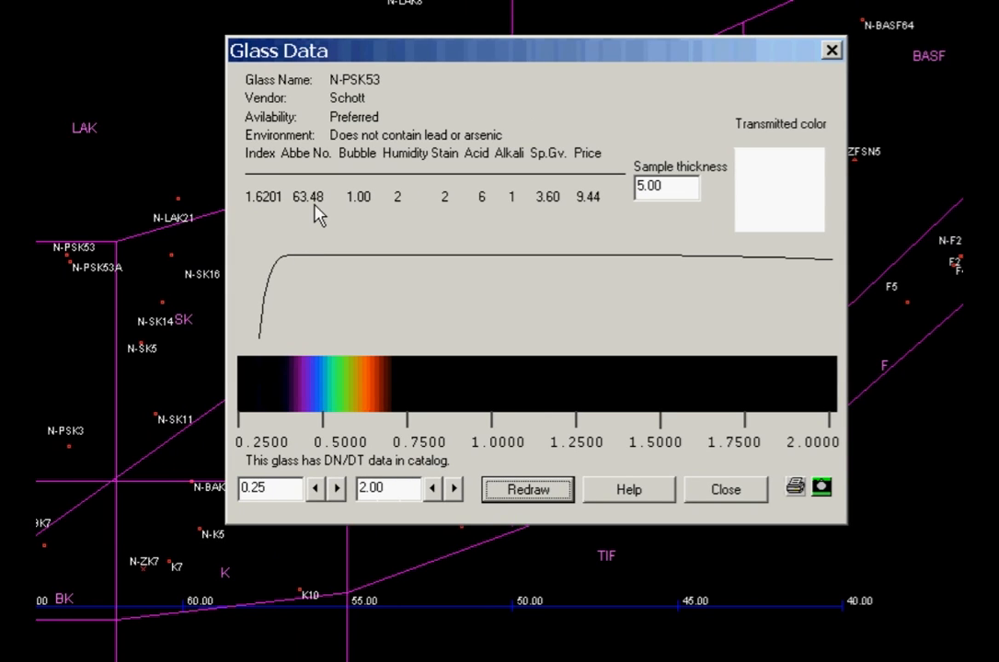
mouse_move(302, 301)
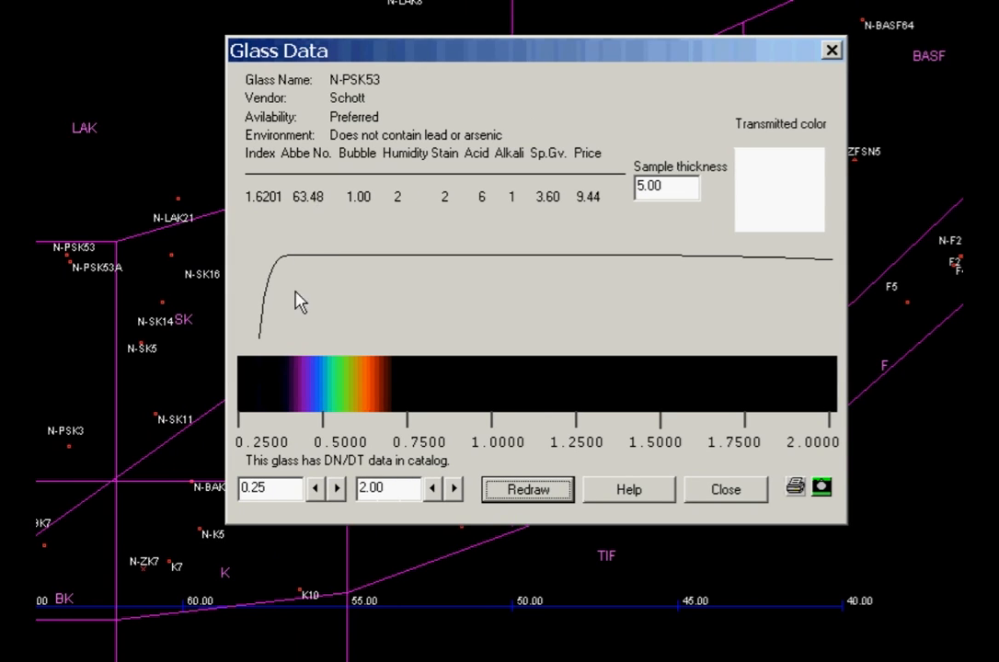
mouse_move(525, 258)
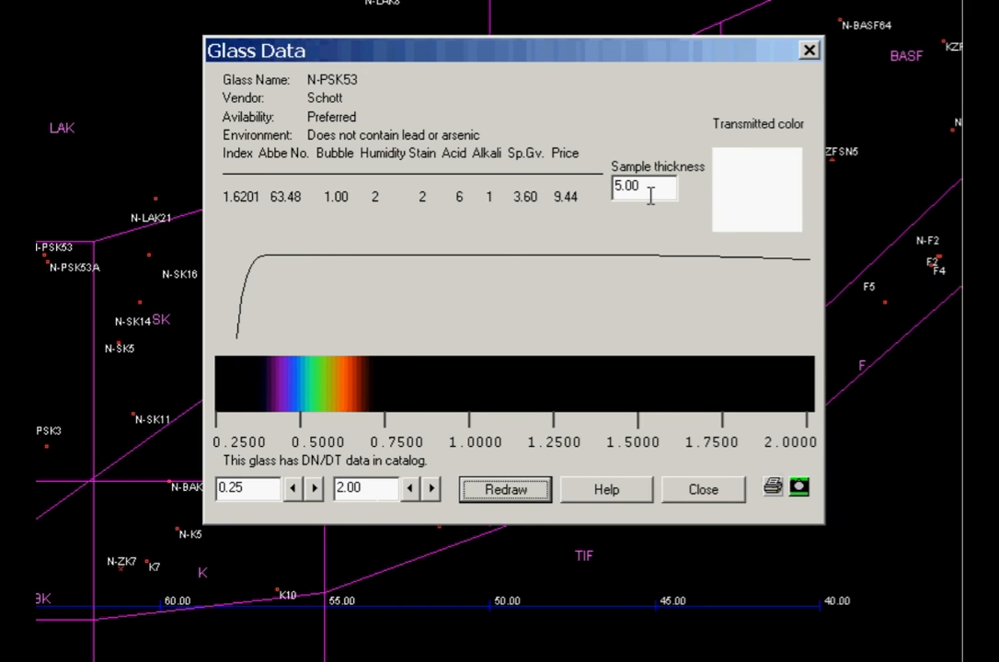
mouse_move(648, 407)
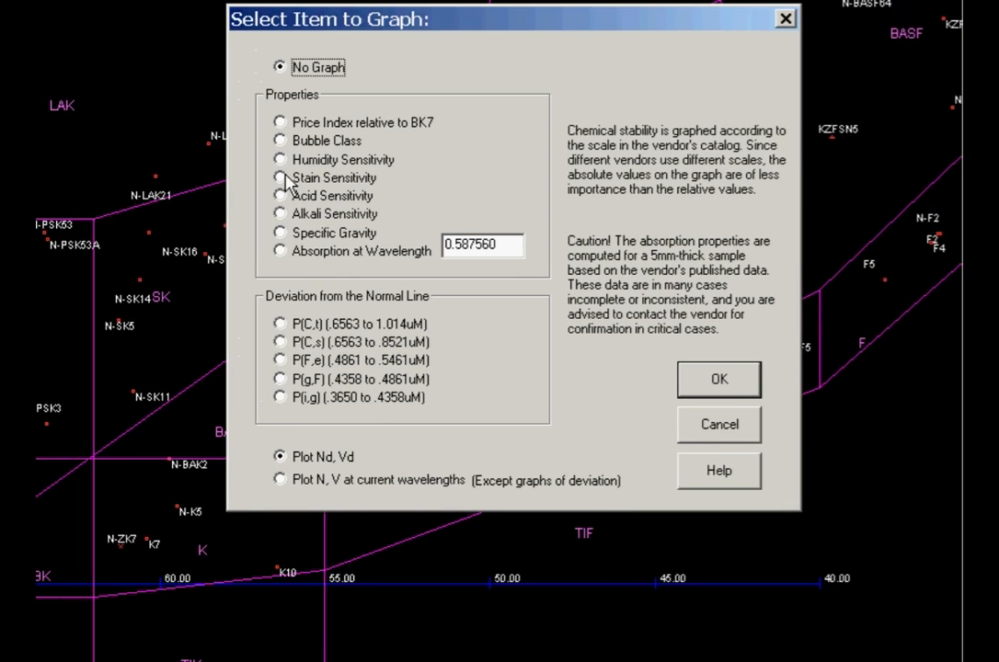
Step: Graph Stain Sensitivity as a bar above each glass on the map
click(717, 379)
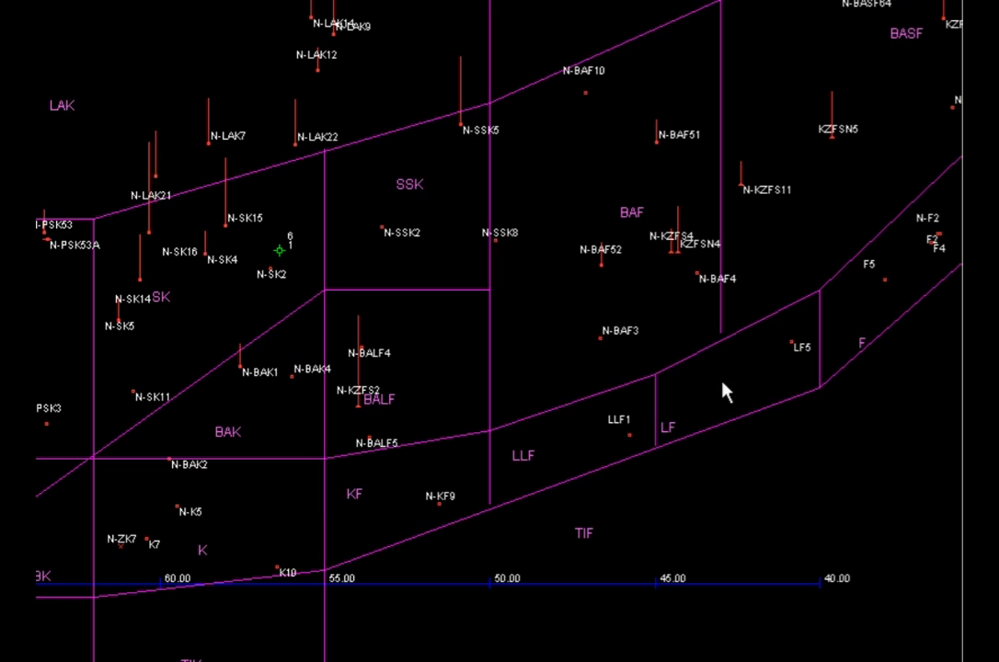
mouse_move(302, 265)
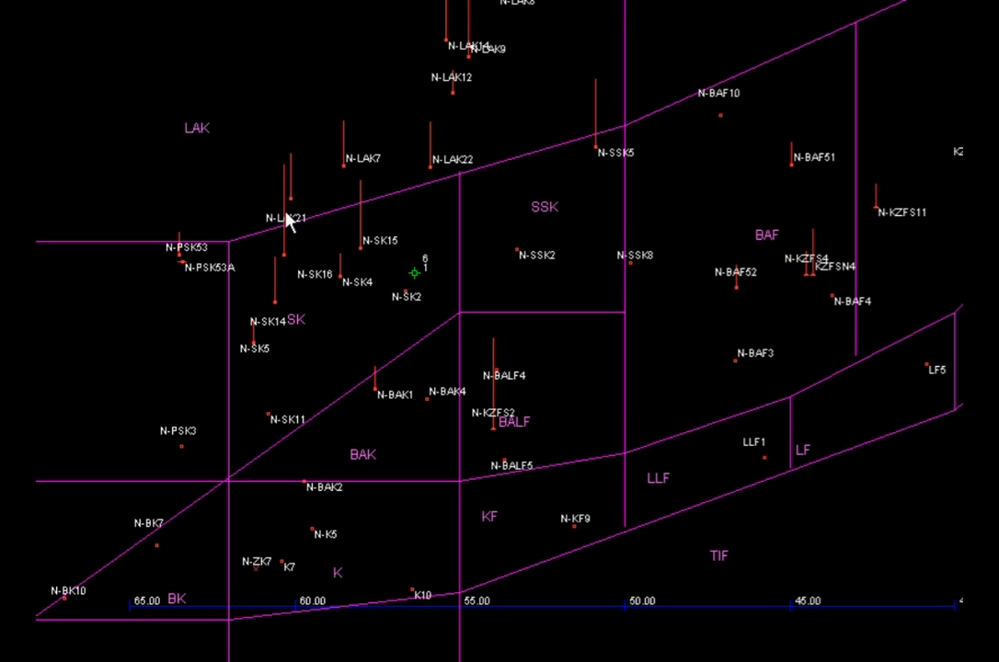
mouse_move(290, 261)
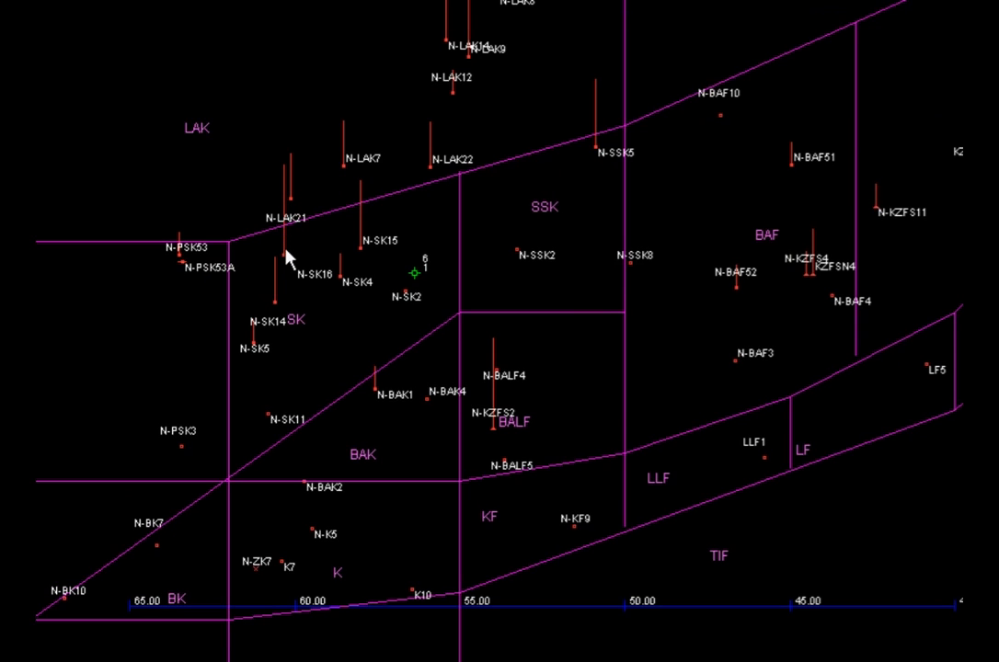
mouse_move(438, 401)
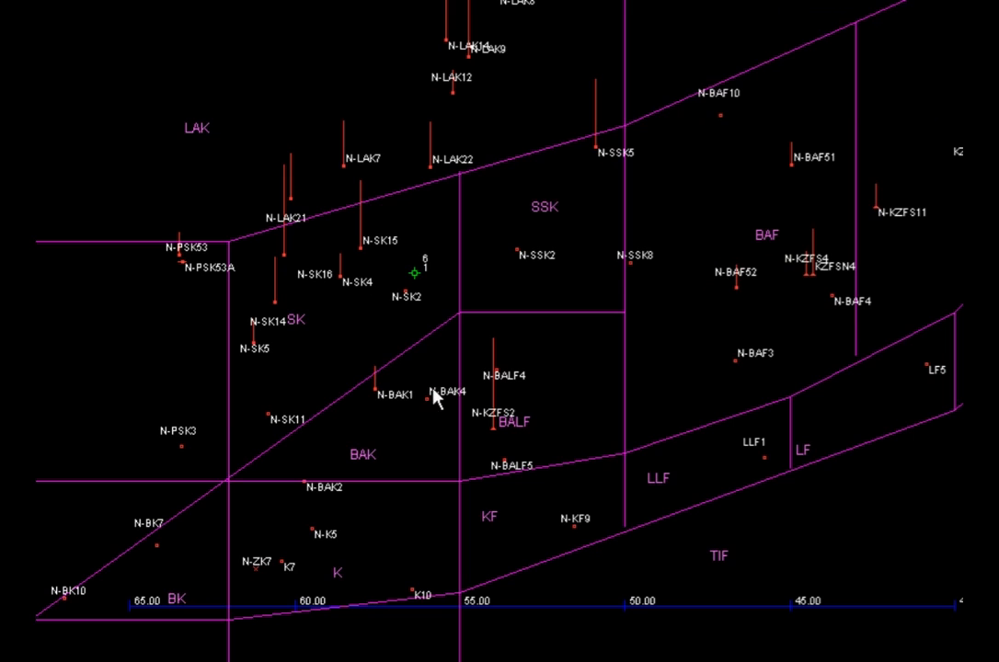